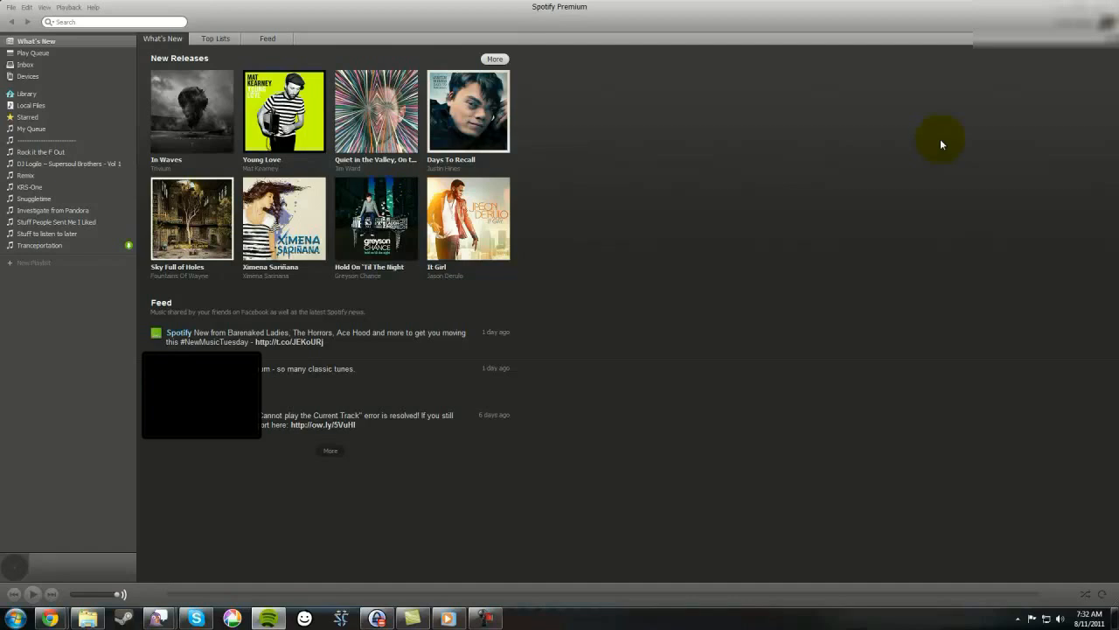
pyautogui.moveTo(32, 52)
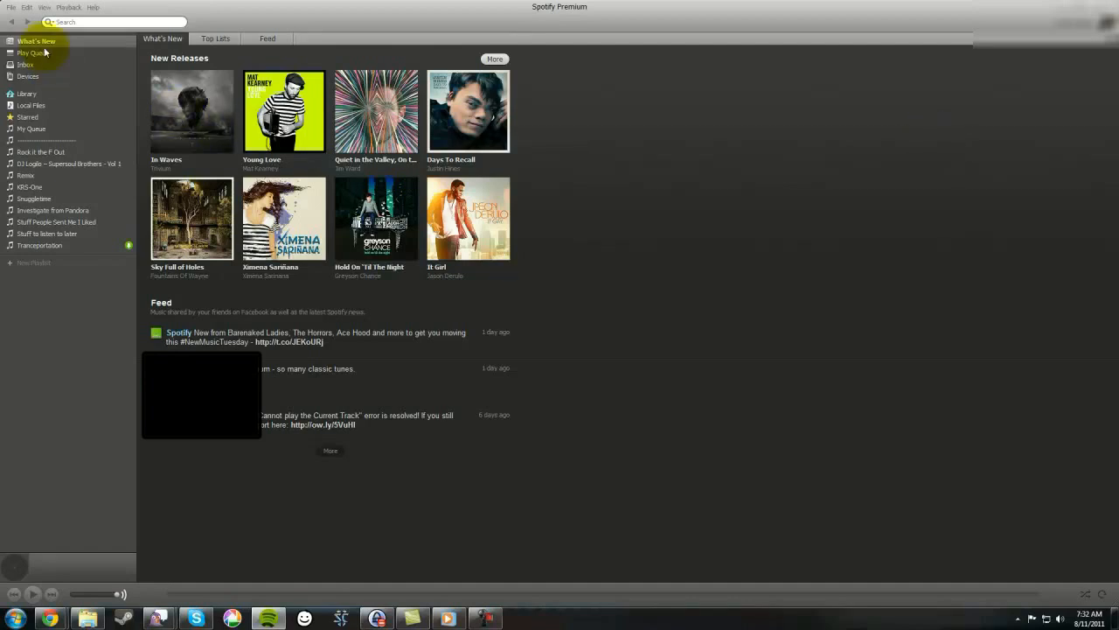
pyautogui.moveTo(647, 207)
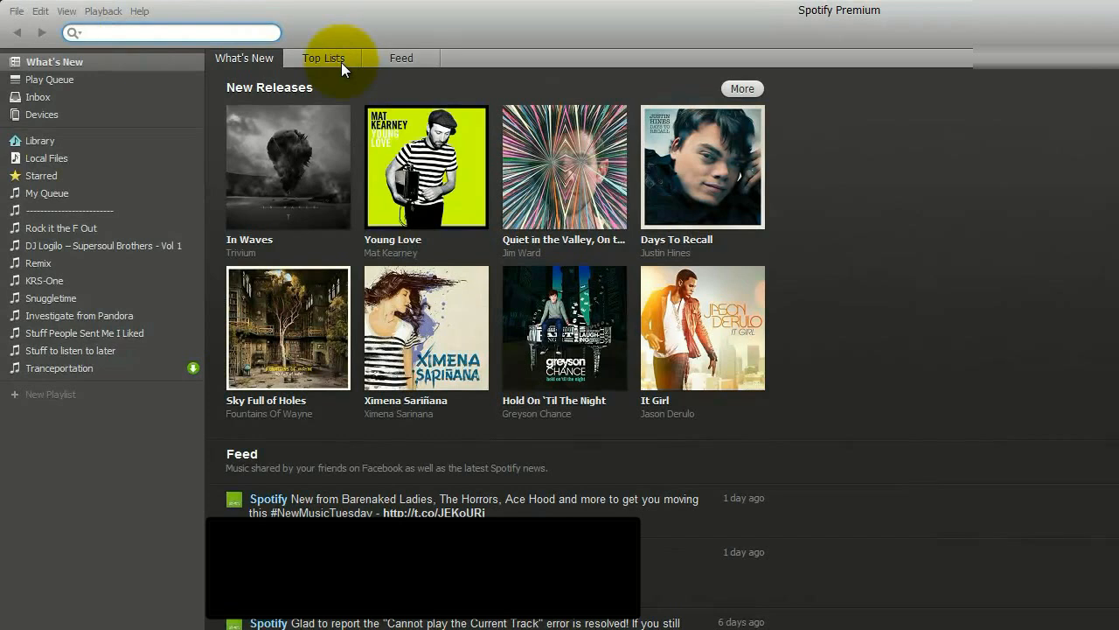
# Queue KRS-One's Smilin' Faces and Skrillex's Weekends!!! from search, then search for pomplamoose
pyautogui.write('smilin faces krs one')
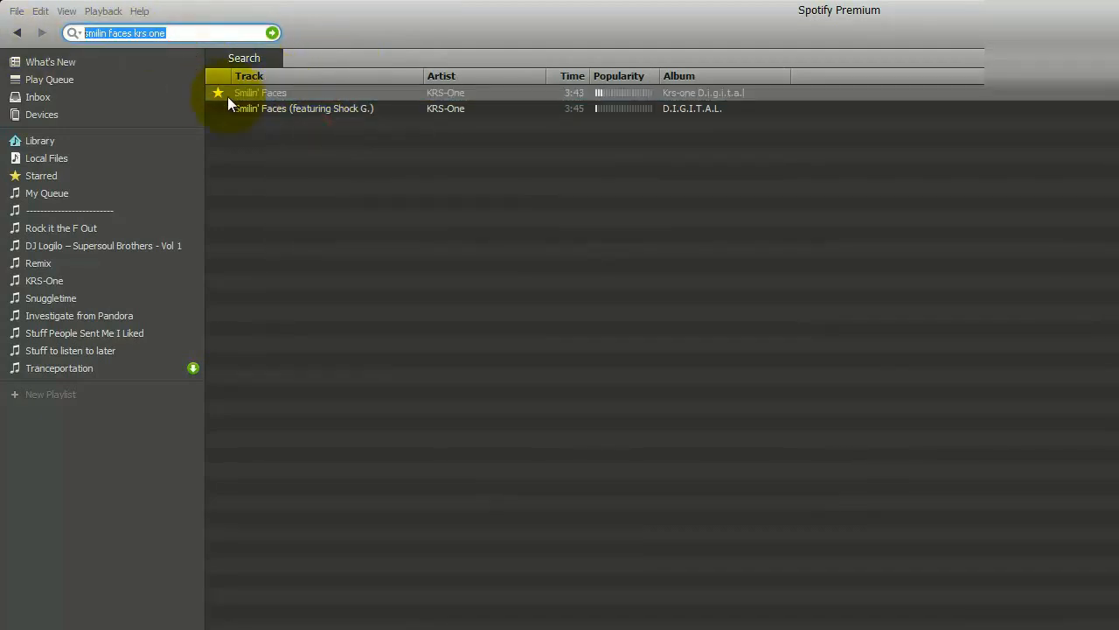
pyautogui.write('skrillex weeke')
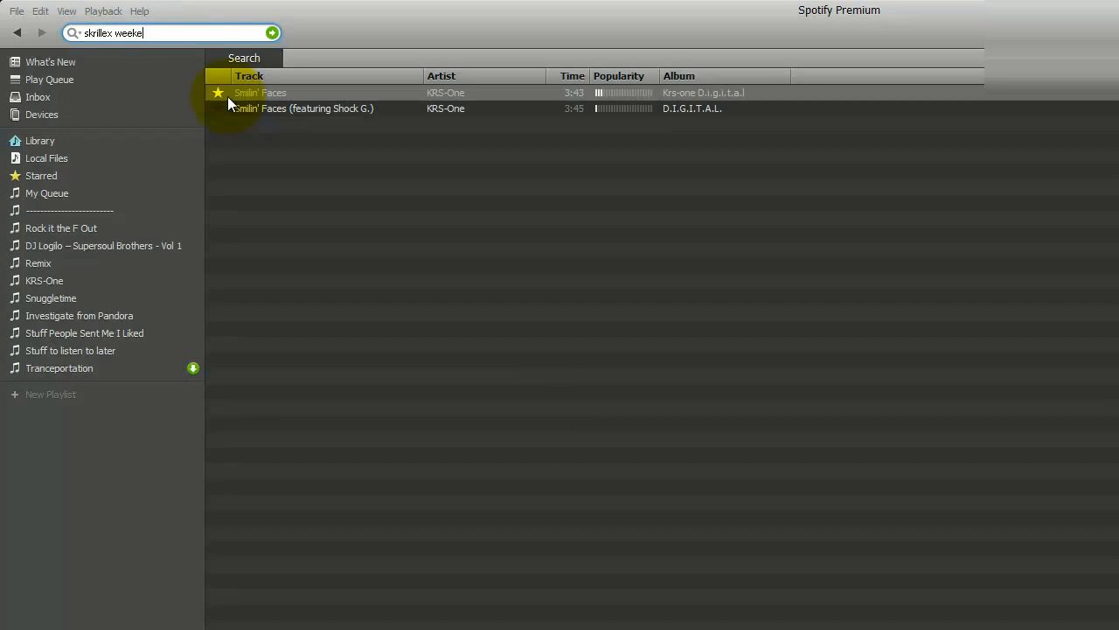
pyautogui.rightClick(280, 192)
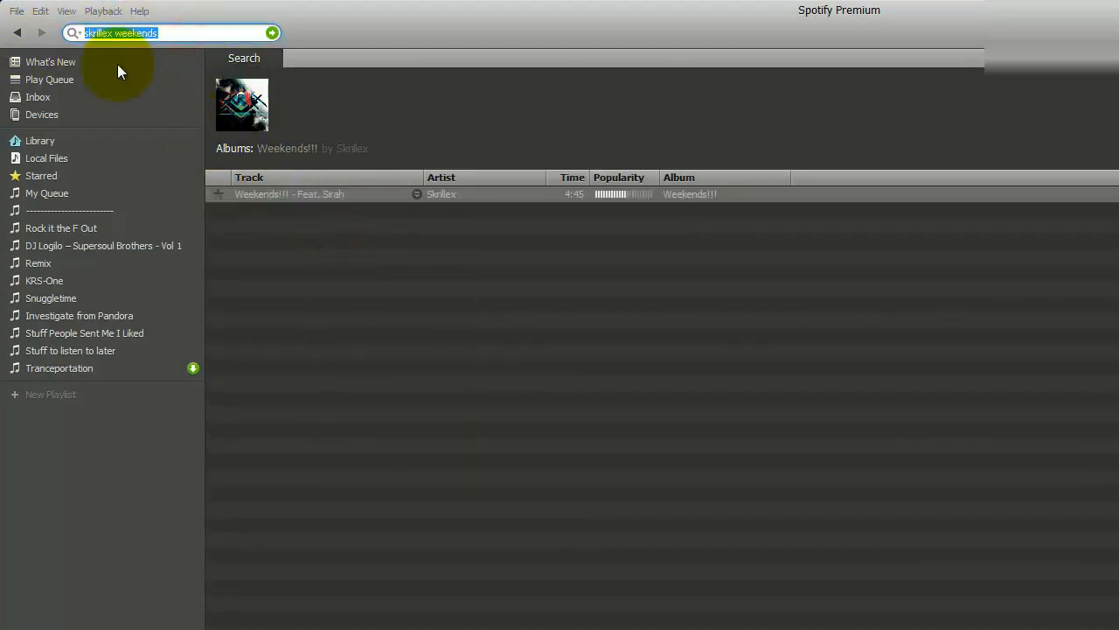
pyautogui.write('pomplamoose')
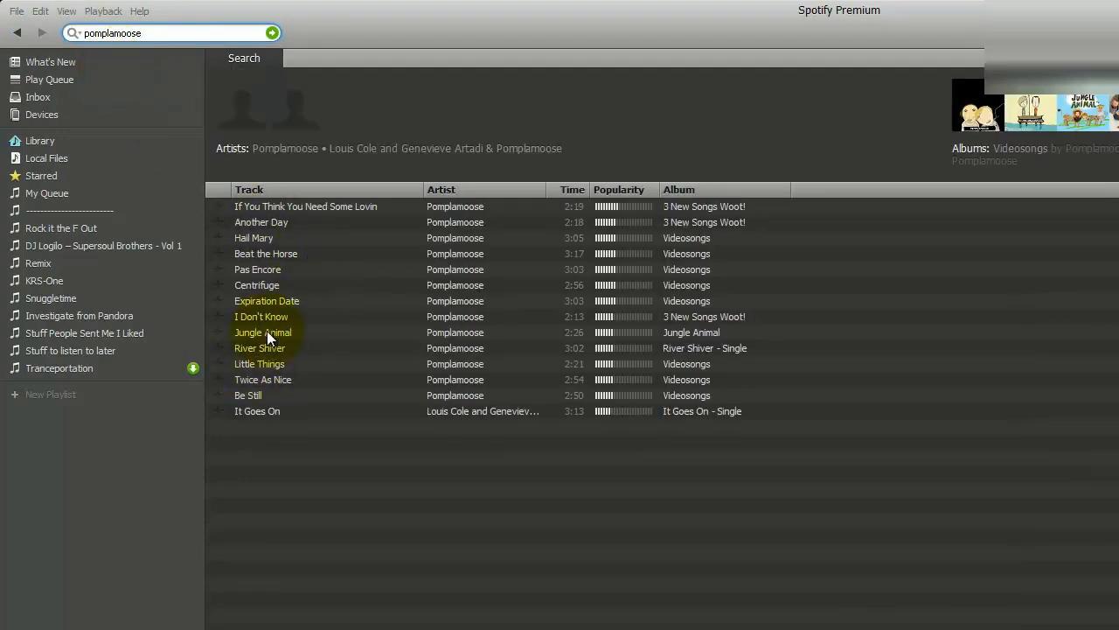
# Play Pomplamoose's Jungle Animal from its right-click menu in the search results
pyautogui.rightClick(263, 332)
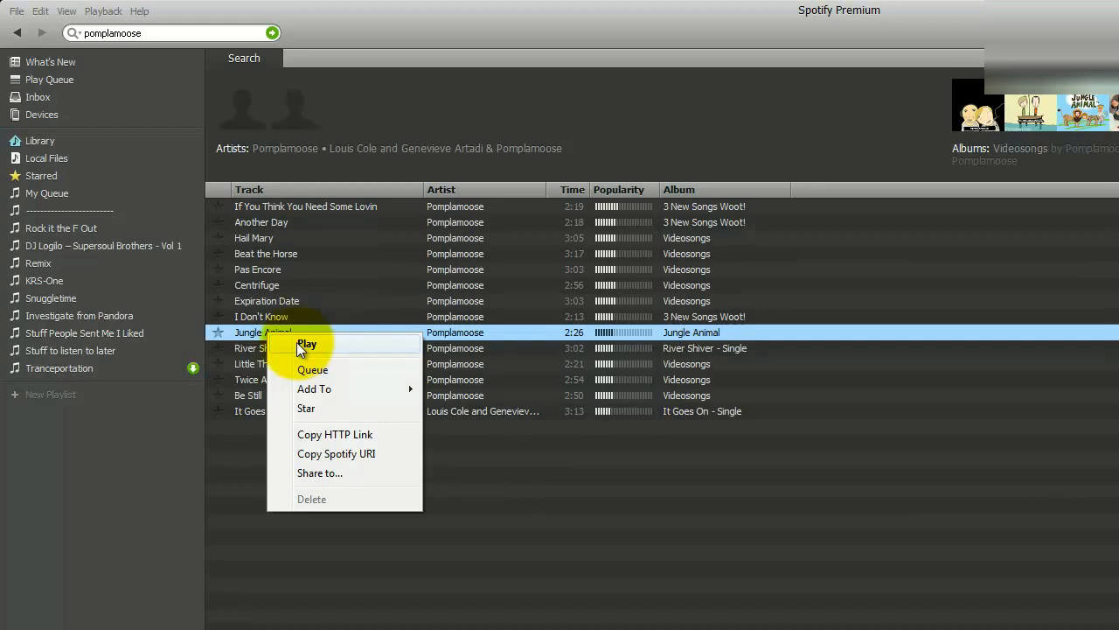
pyautogui.click(308, 343)
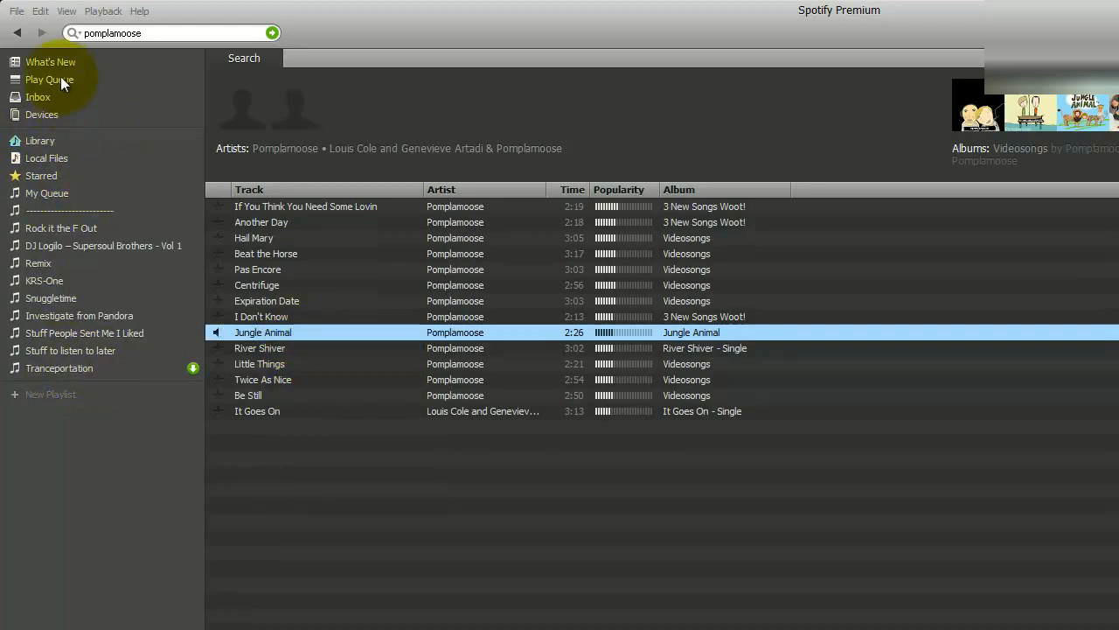
pyautogui.click(49, 80)
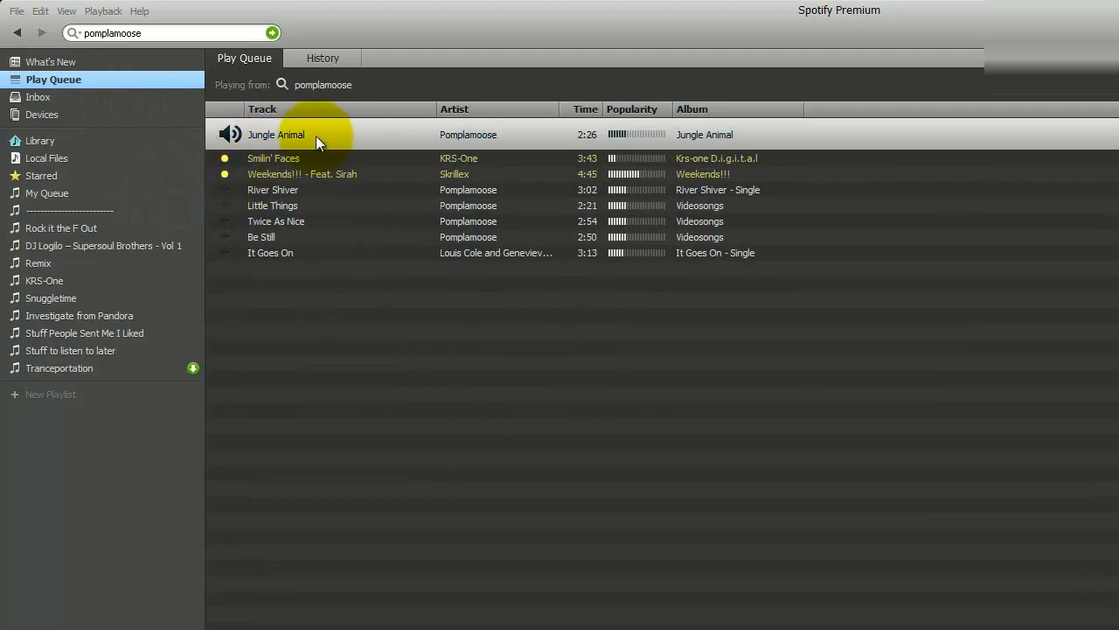
pyautogui.moveTo(375, 142)
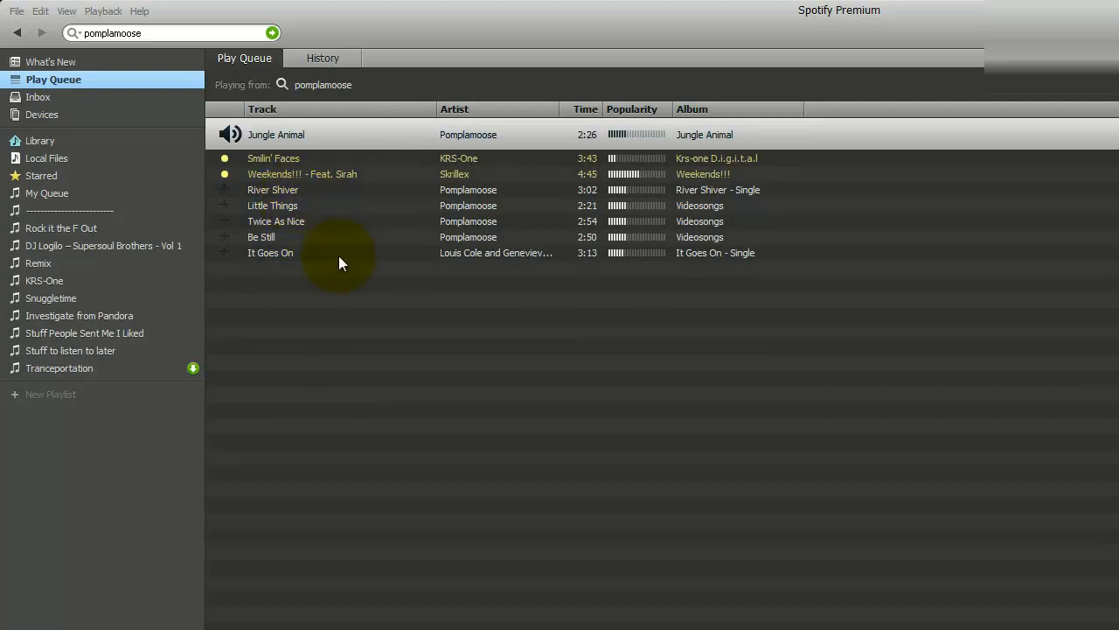
pyautogui.moveTo(483, 262)
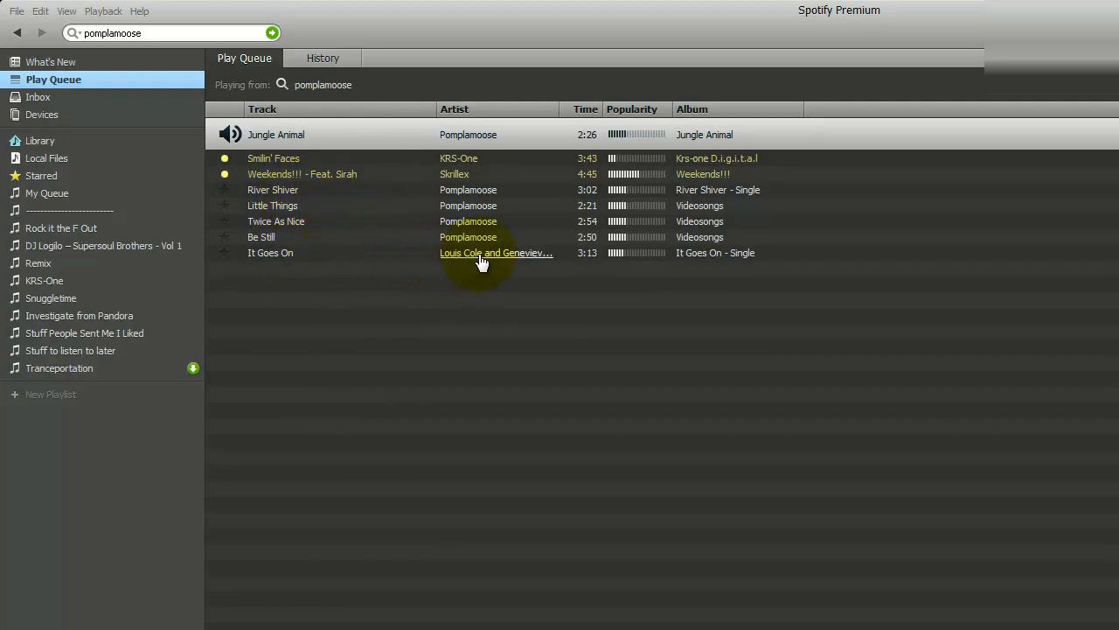
pyautogui.moveTo(451, 266)
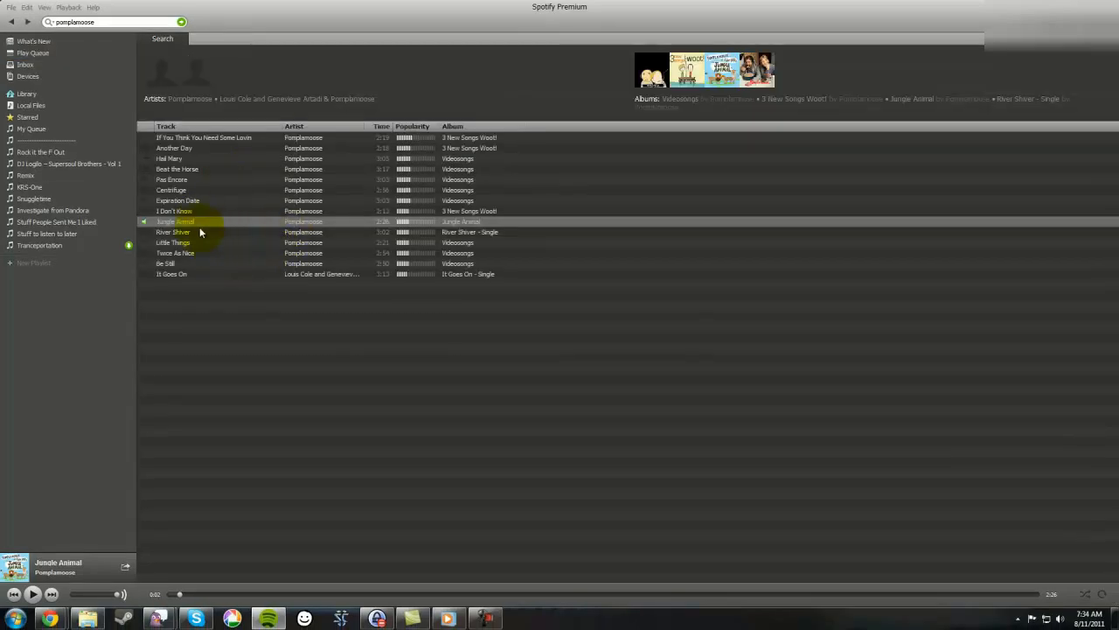
# Return to the Play Queue view, with Jungle Animal playing ahead of the two queued tracks
pyautogui.rightClick(175, 221)
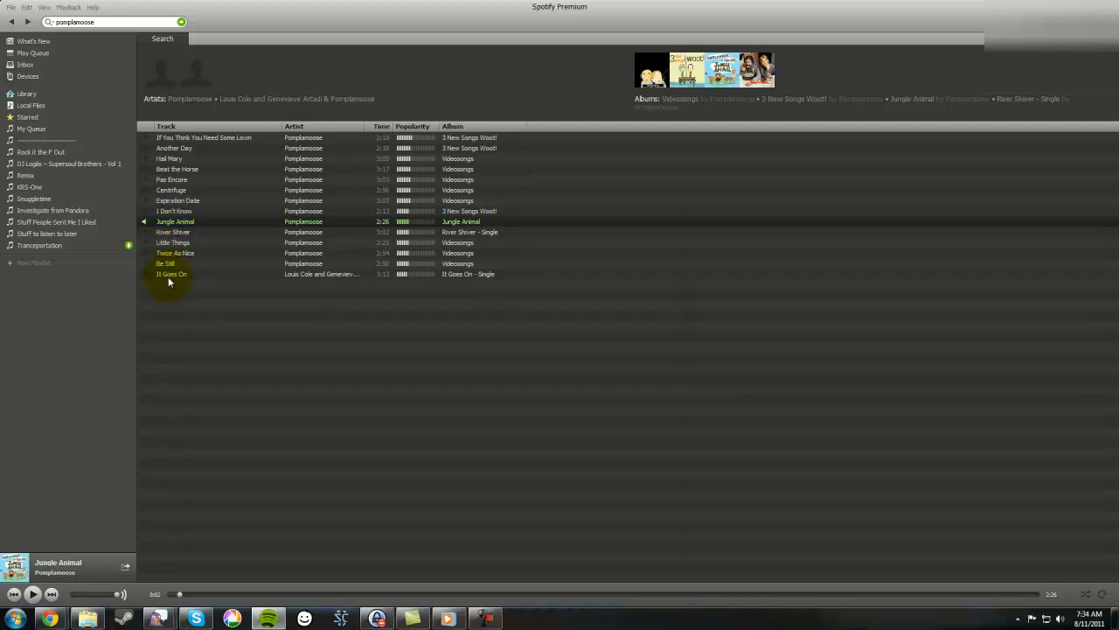
pyautogui.click(32, 52)
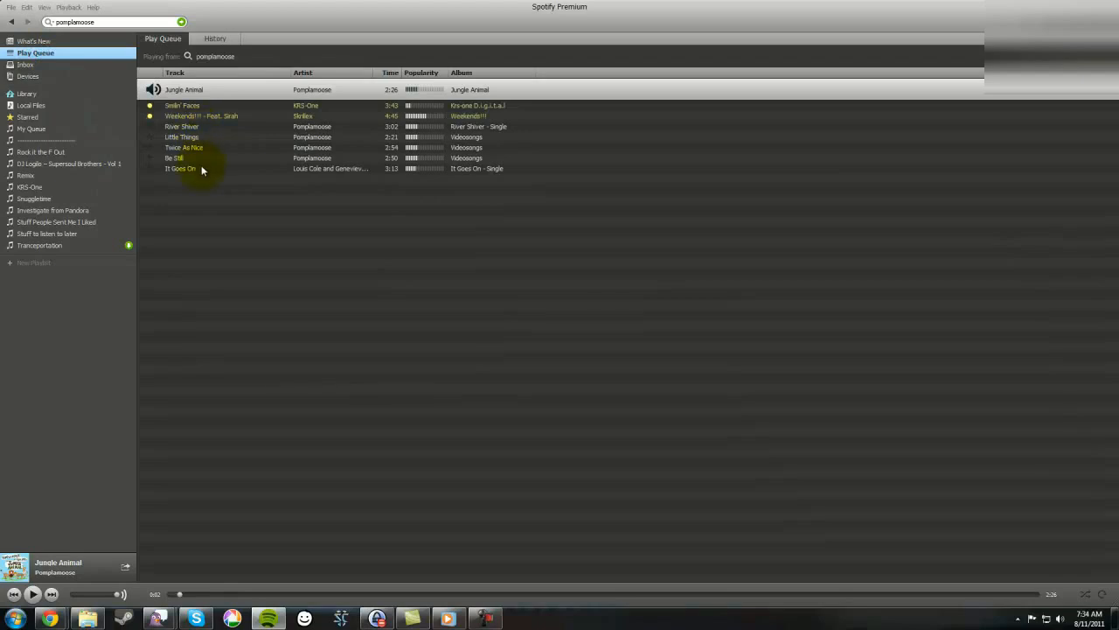
pyautogui.moveTo(208, 136)
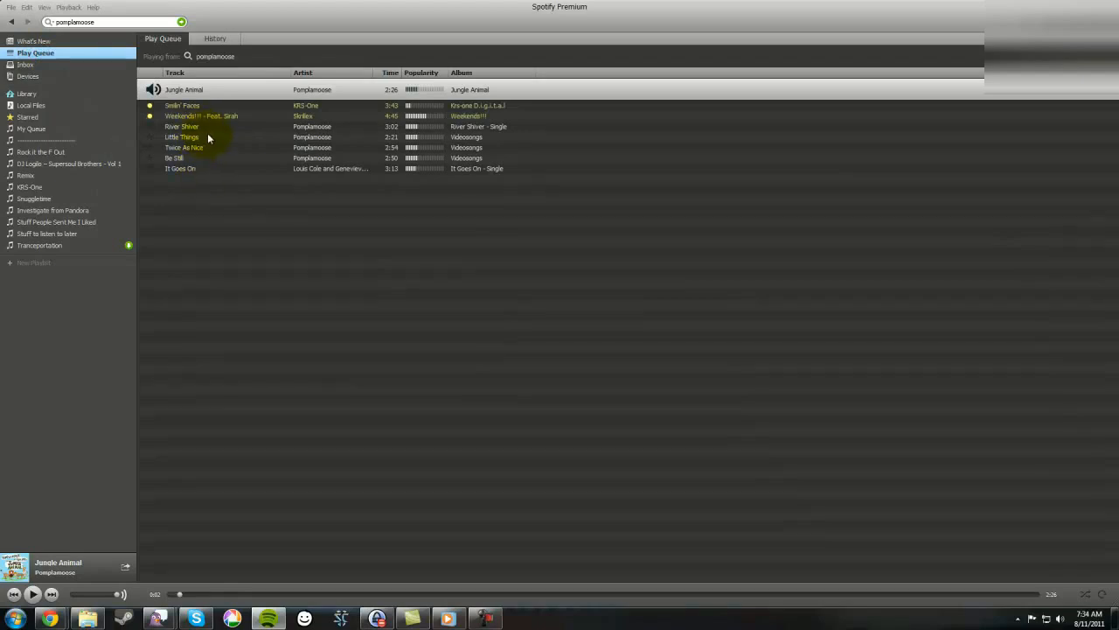
pyautogui.click(213, 136)
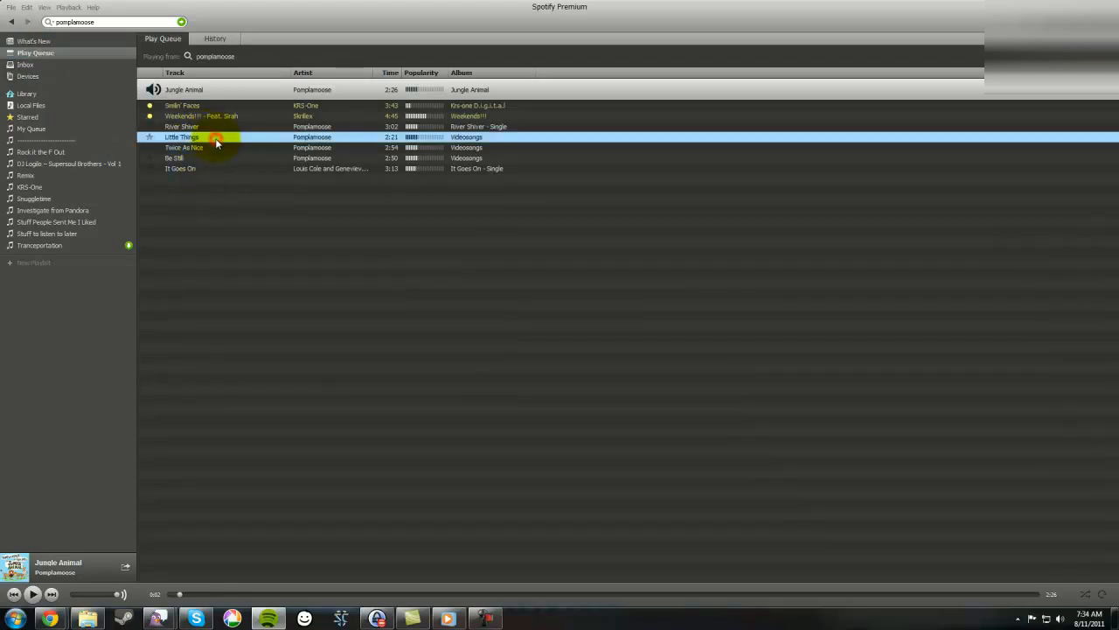
pyautogui.rightClick(217, 136)
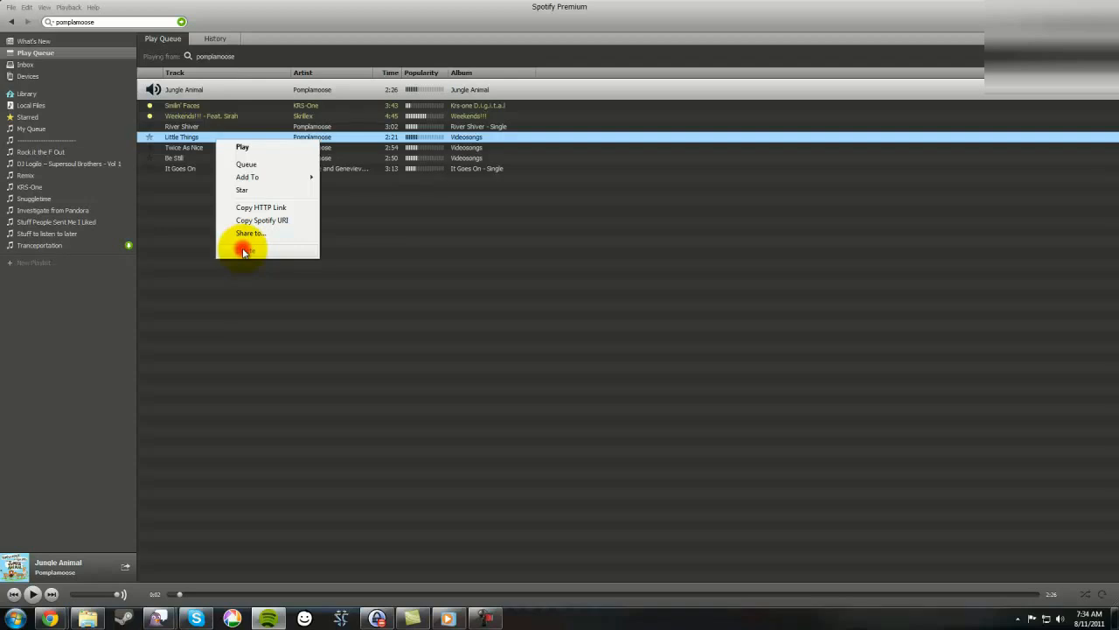
pyautogui.click(244, 250)
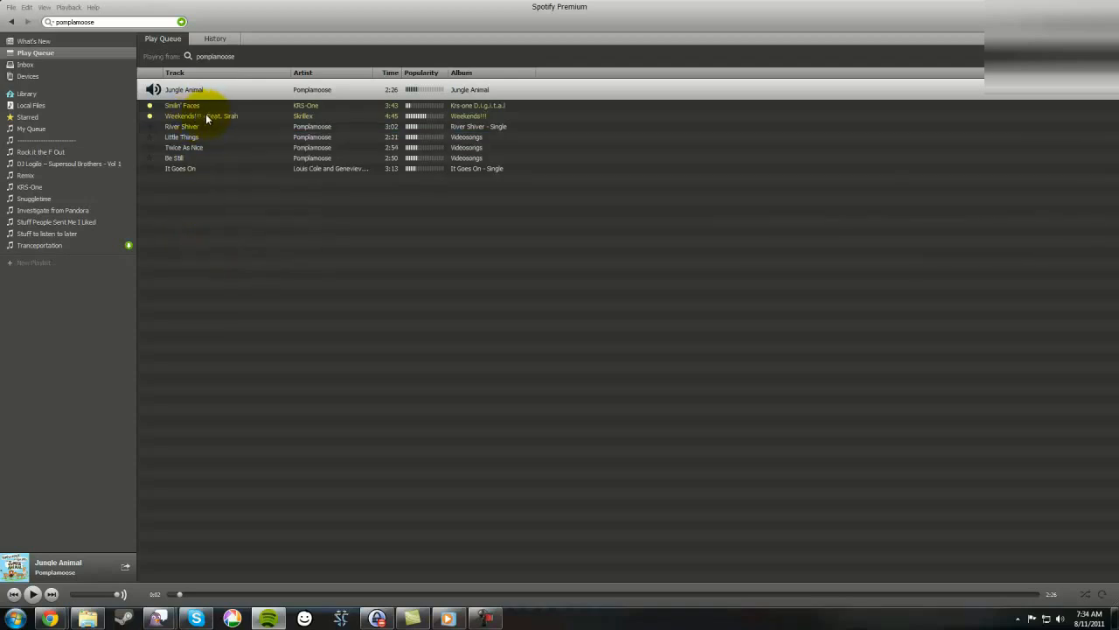
pyautogui.rightClick(201, 116)
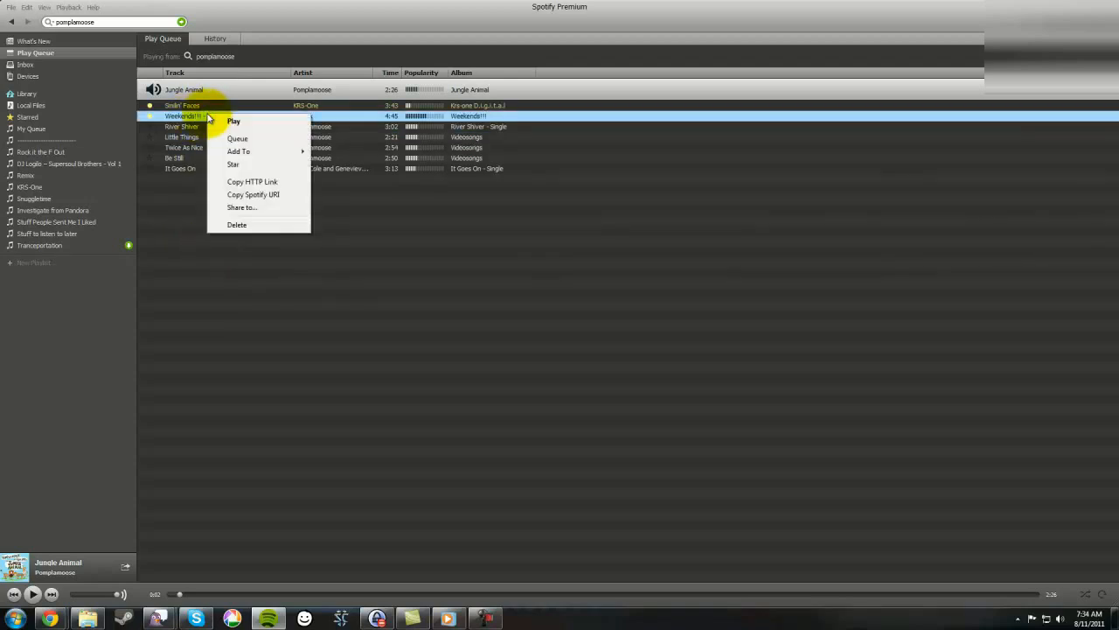
pyautogui.moveTo(235, 199)
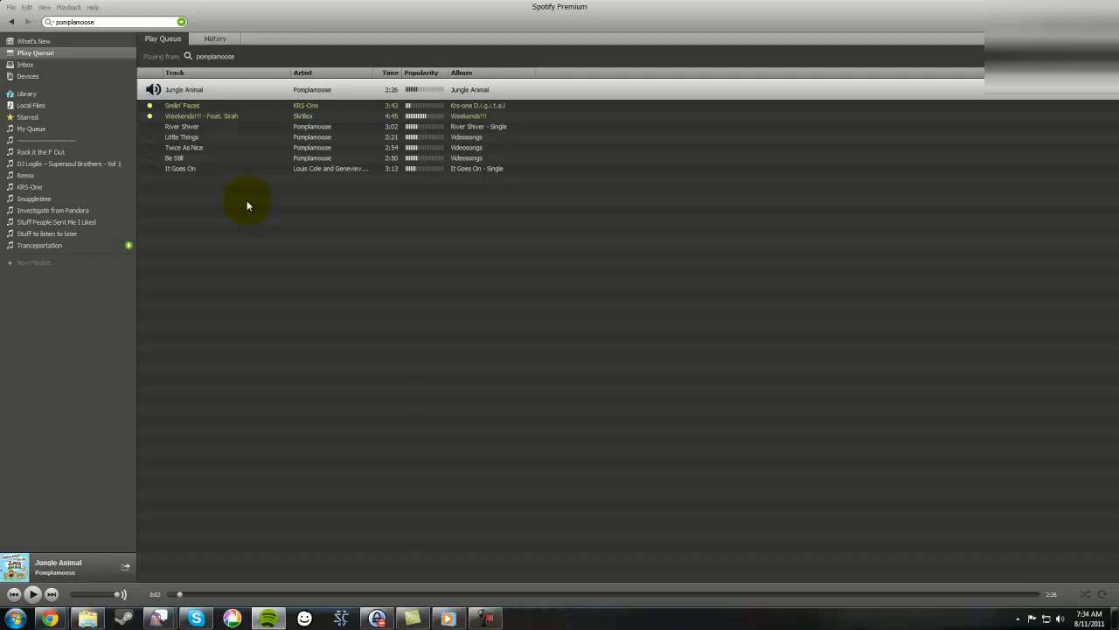
pyautogui.moveTo(186, 235)
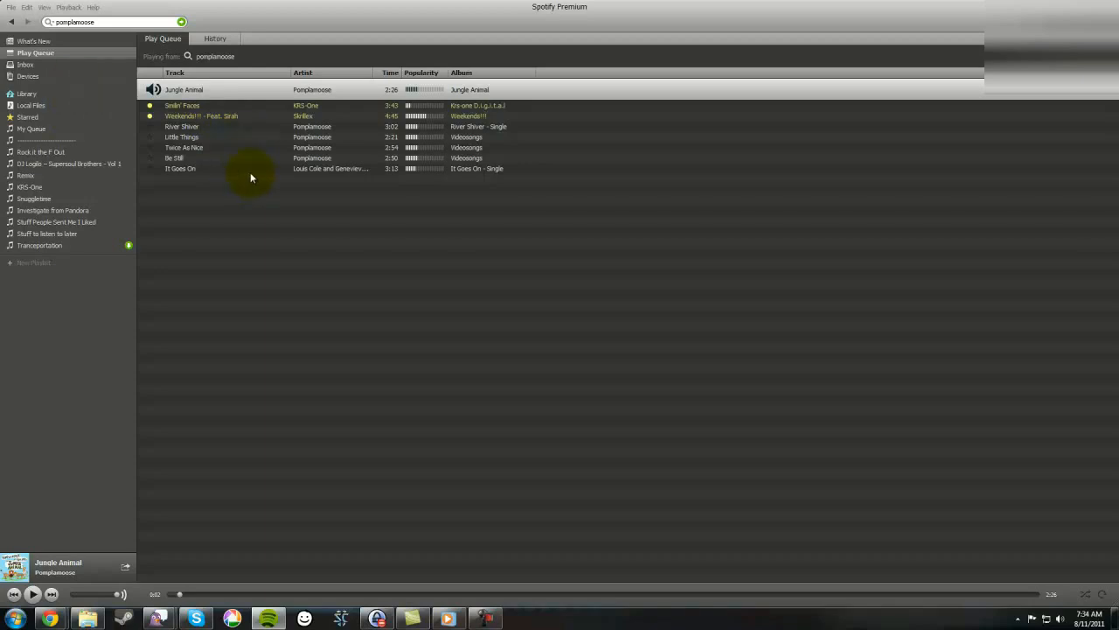
pyautogui.moveTo(255, 179)
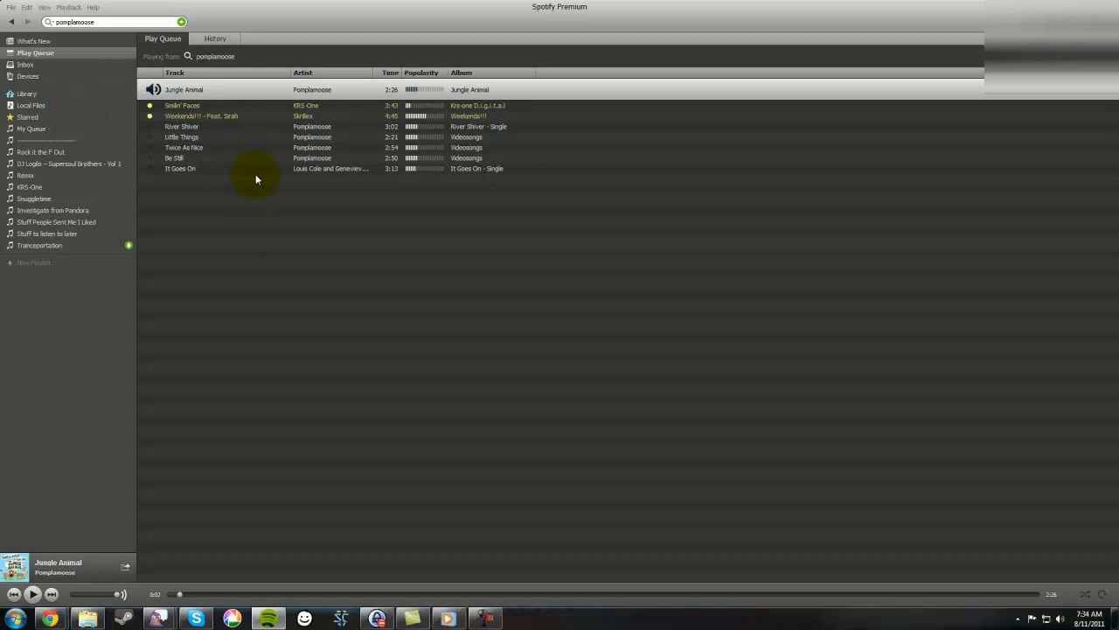
pyautogui.moveTo(254, 166)
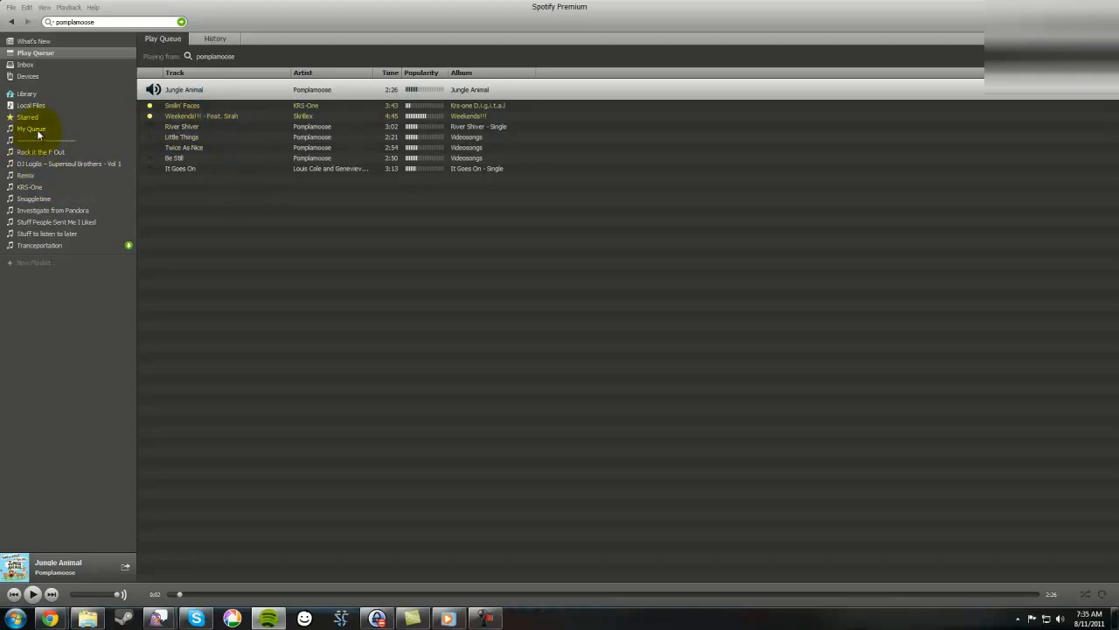
# Browse the Transportation and Rock it the F Out playlists, then return to the empty My Queue playlist
pyautogui.click(31, 129)
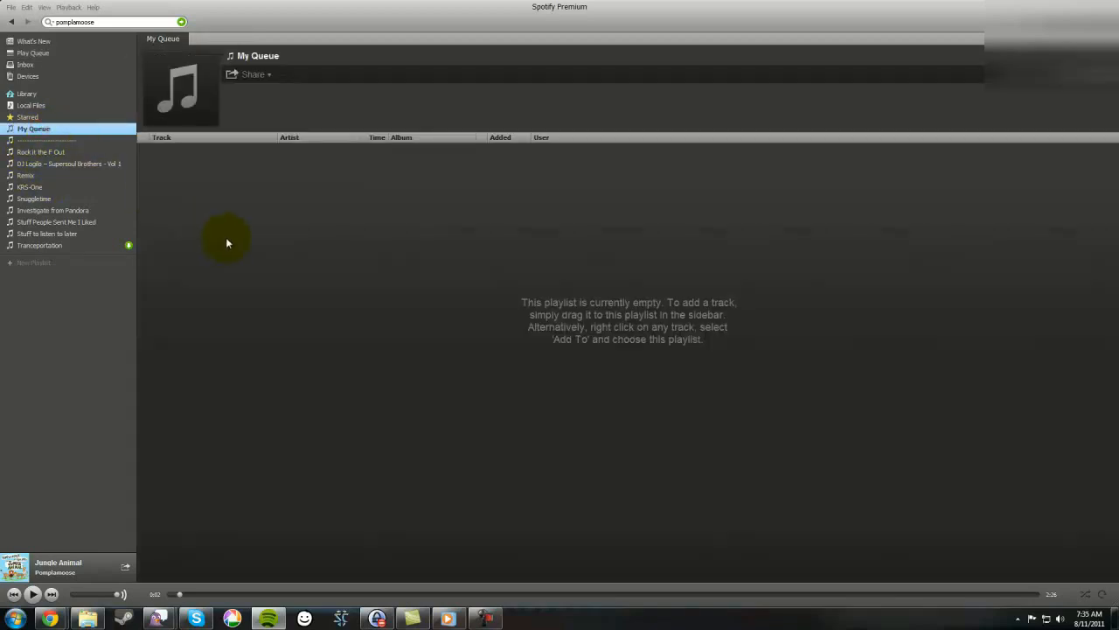
pyautogui.moveTo(295, 218)
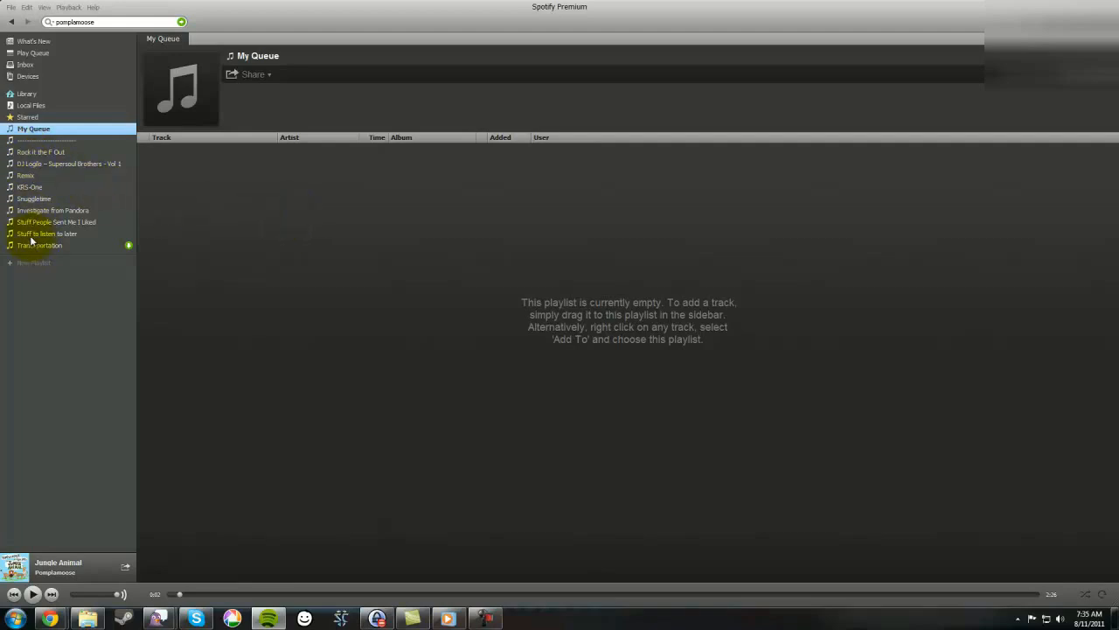
pyautogui.click(39, 245)
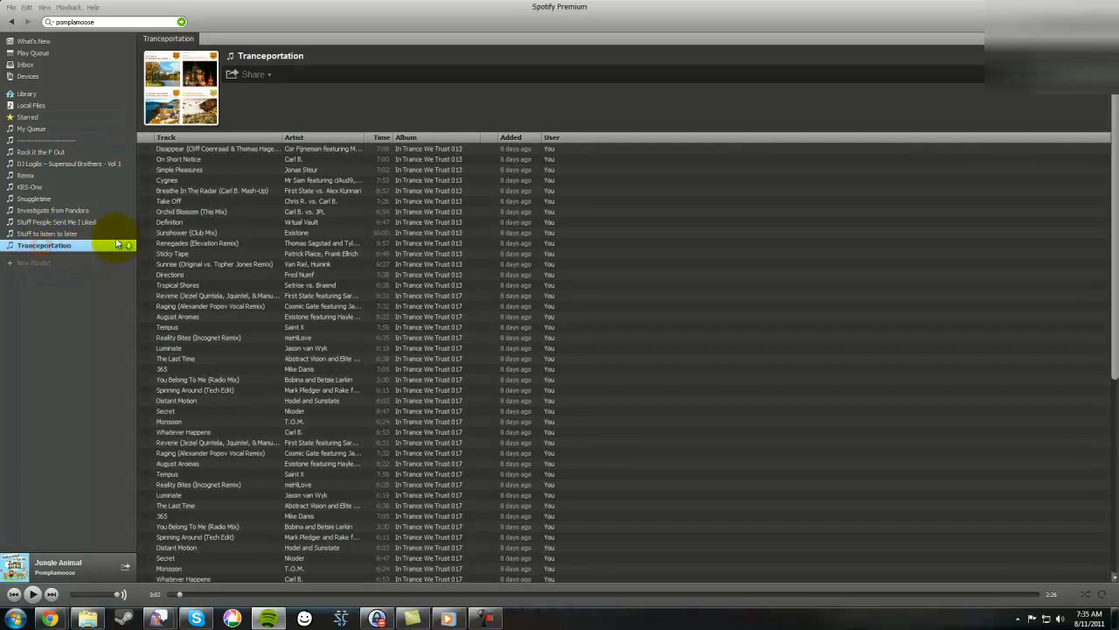
pyautogui.click(42, 150)
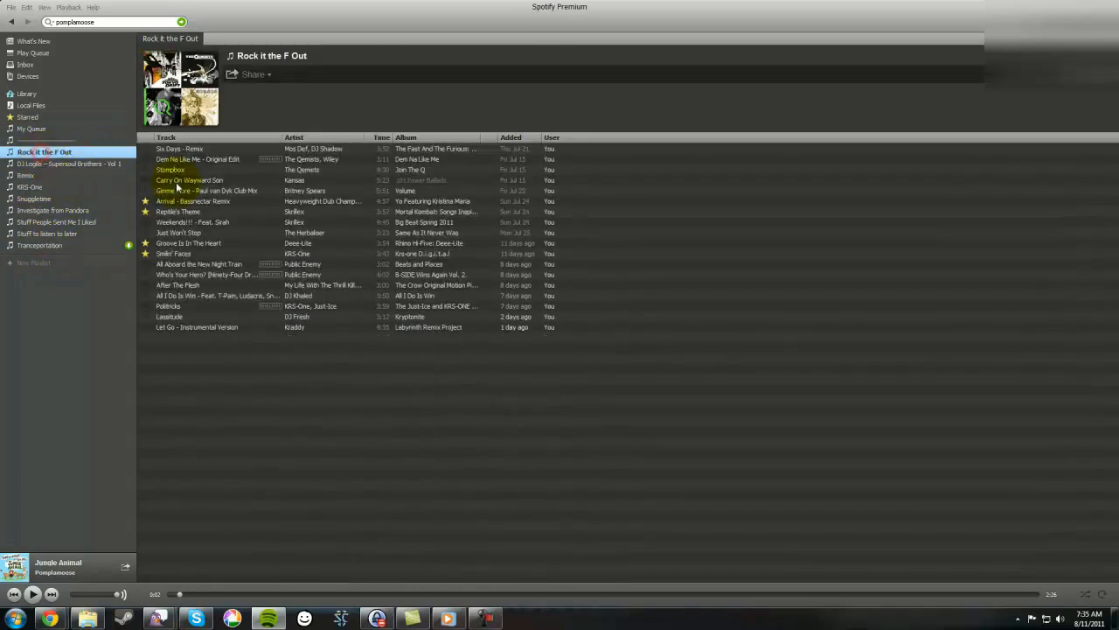
pyautogui.moveTo(46, 199)
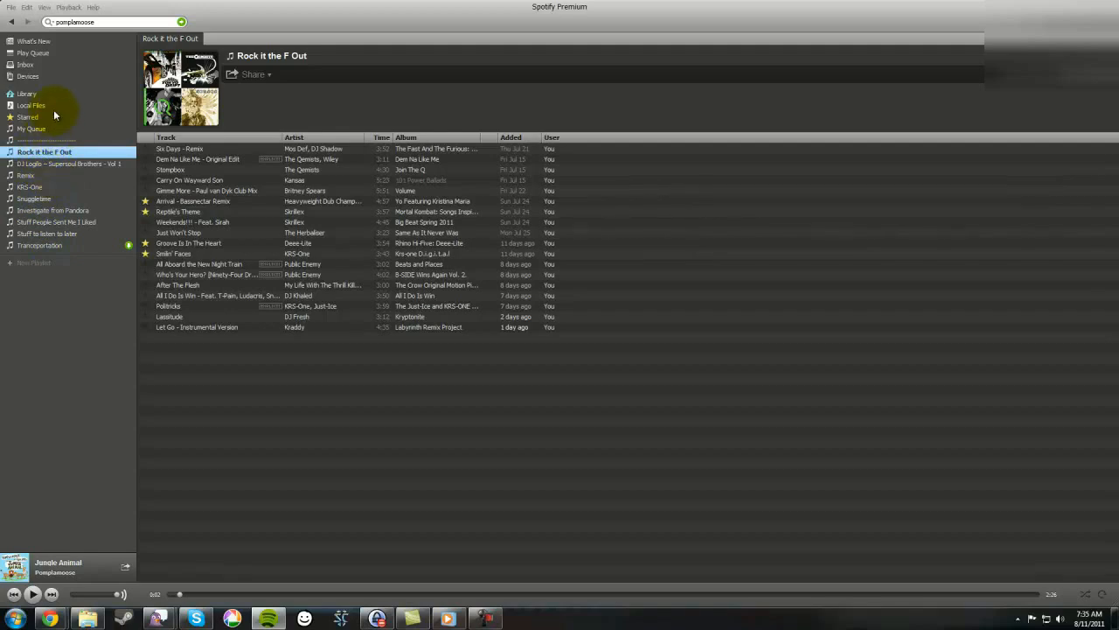
pyautogui.moveTo(49, 131)
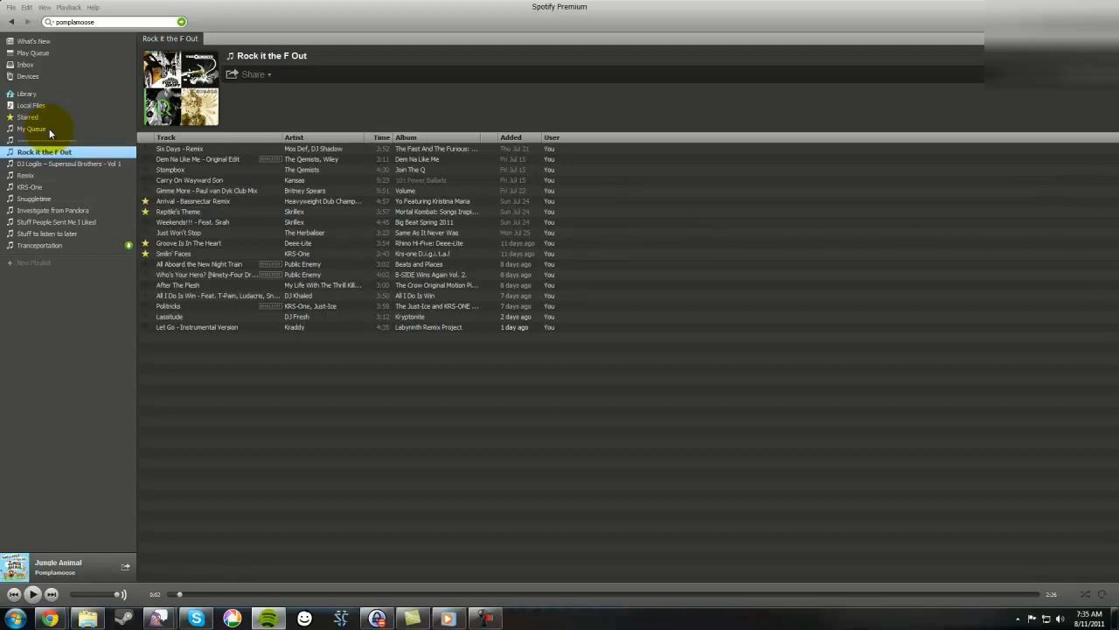
pyautogui.click(32, 130)
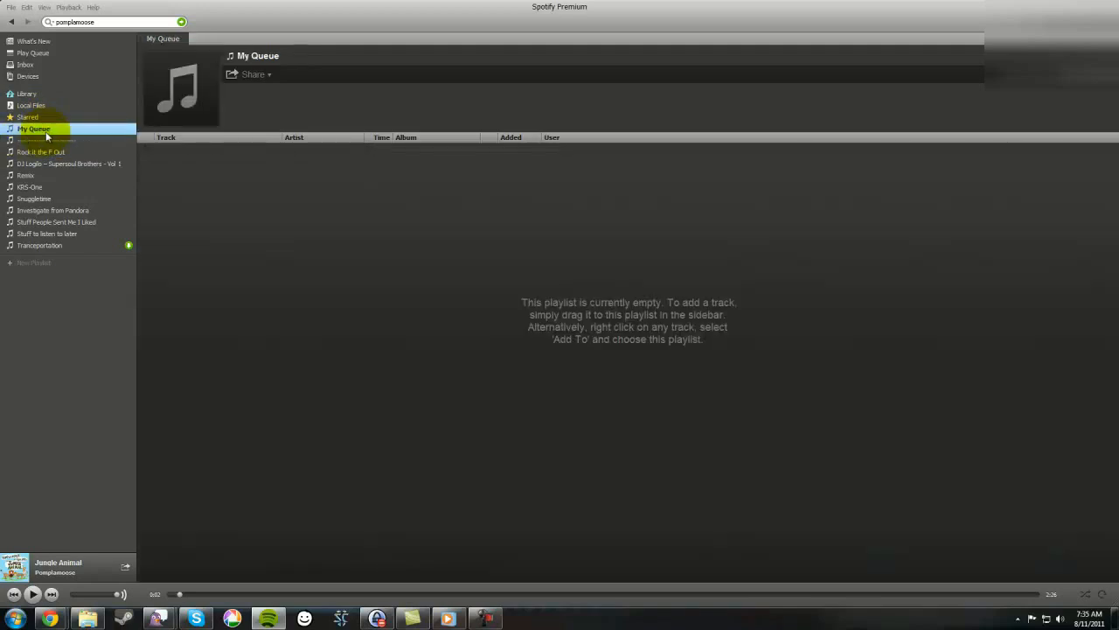
pyautogui.click(112, 21)
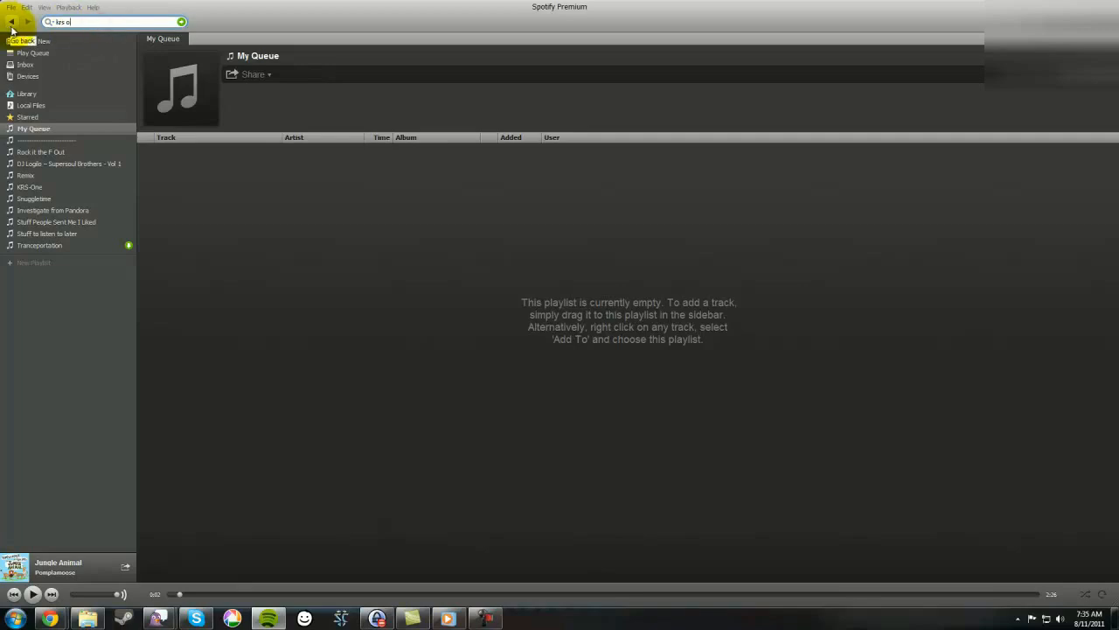
# Add KRS-One's Smilin' Faces to My Queue from the search results
pyautogui.write('krs one smilin')
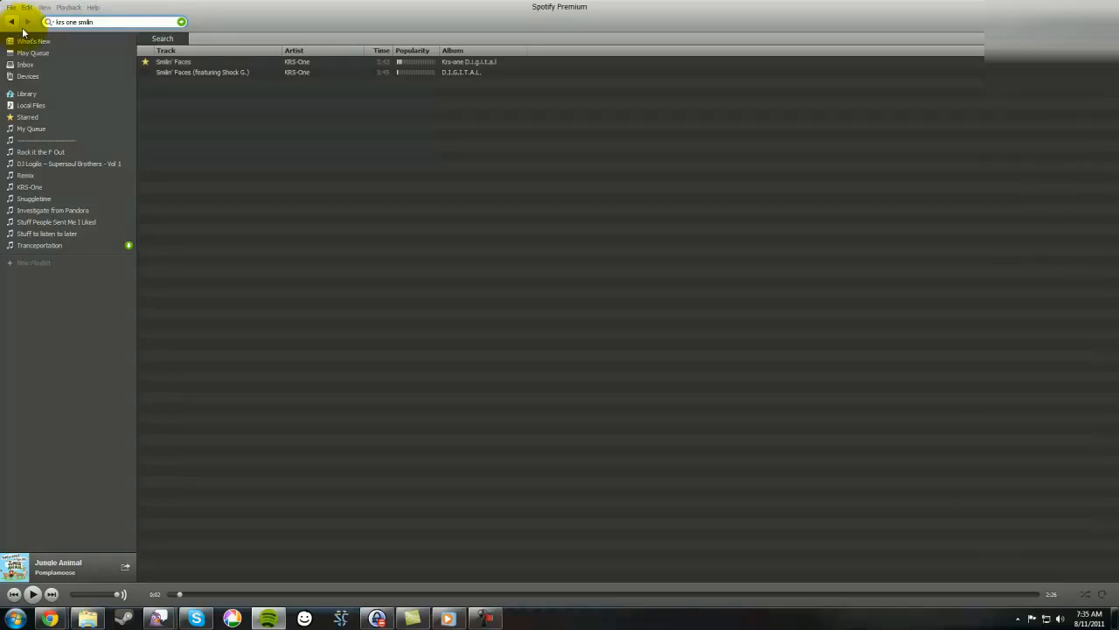
pyautogui.rightClick(171, 61)
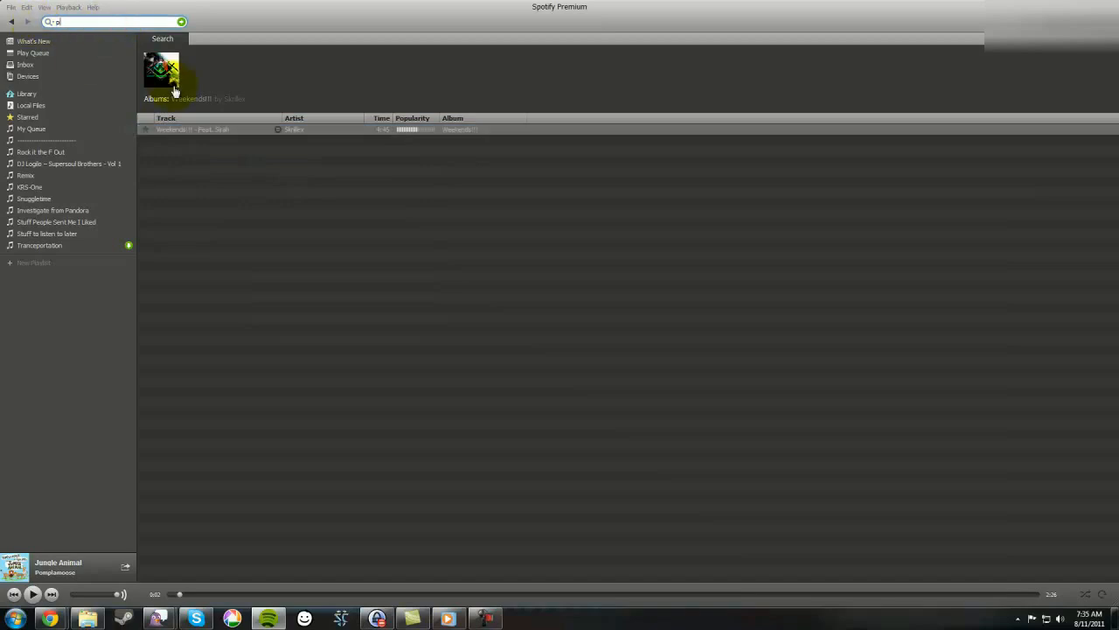
# Add Pomplamoose's Jungle Animal to My Queue via Add To in the search results
pyautogui.write('pomplamoose')
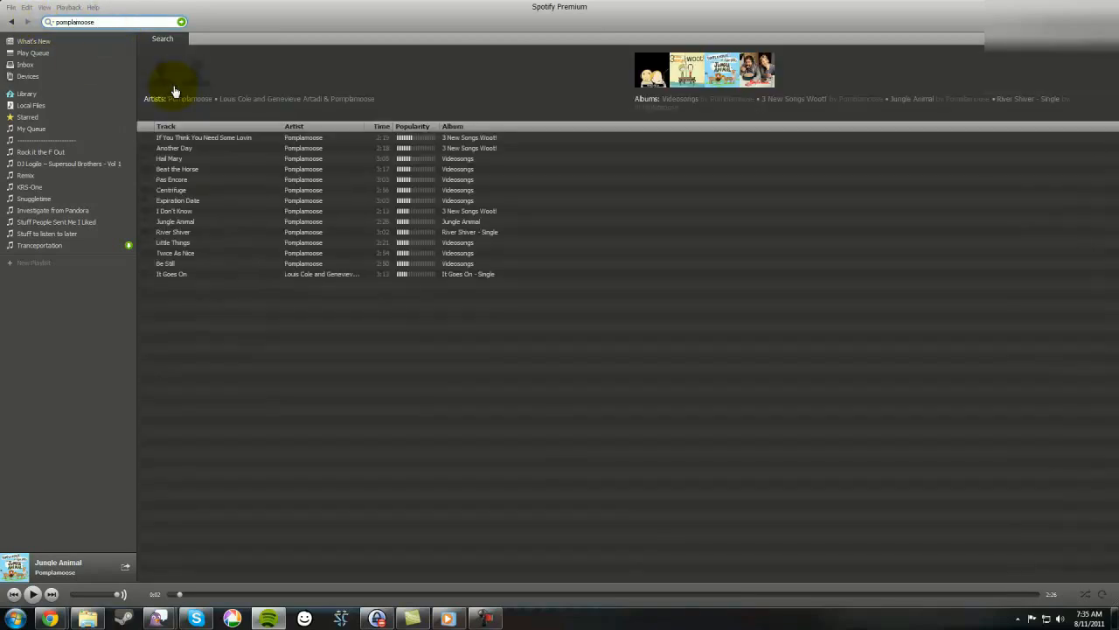
pyautogui.rightClick(175, 220)
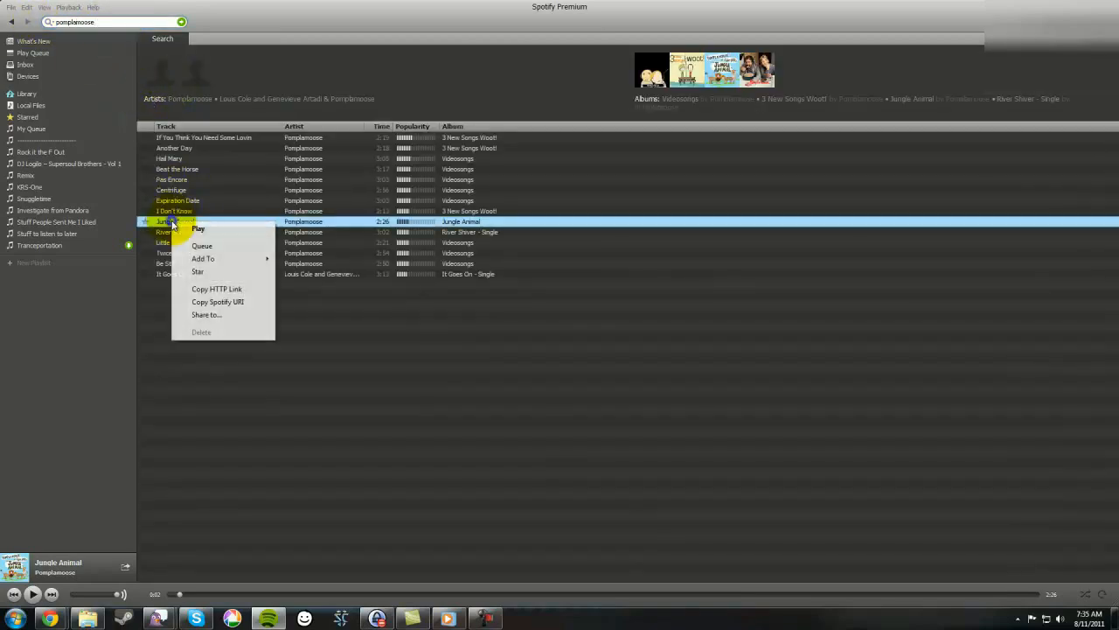
pyautogui.click(203, 259)
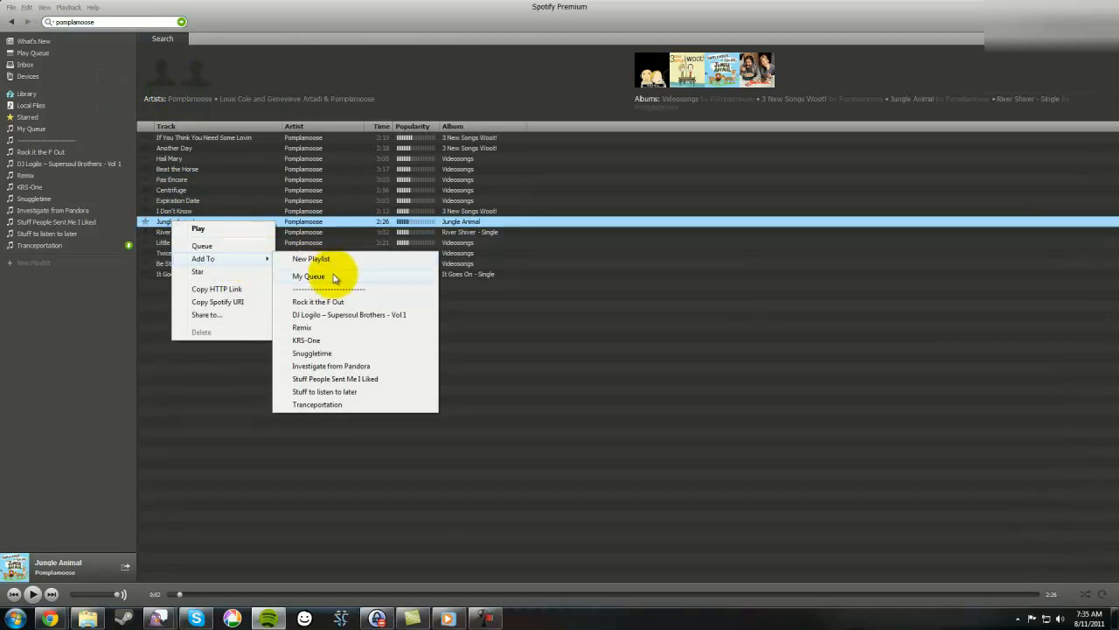
pyautogui.click(308, 276)
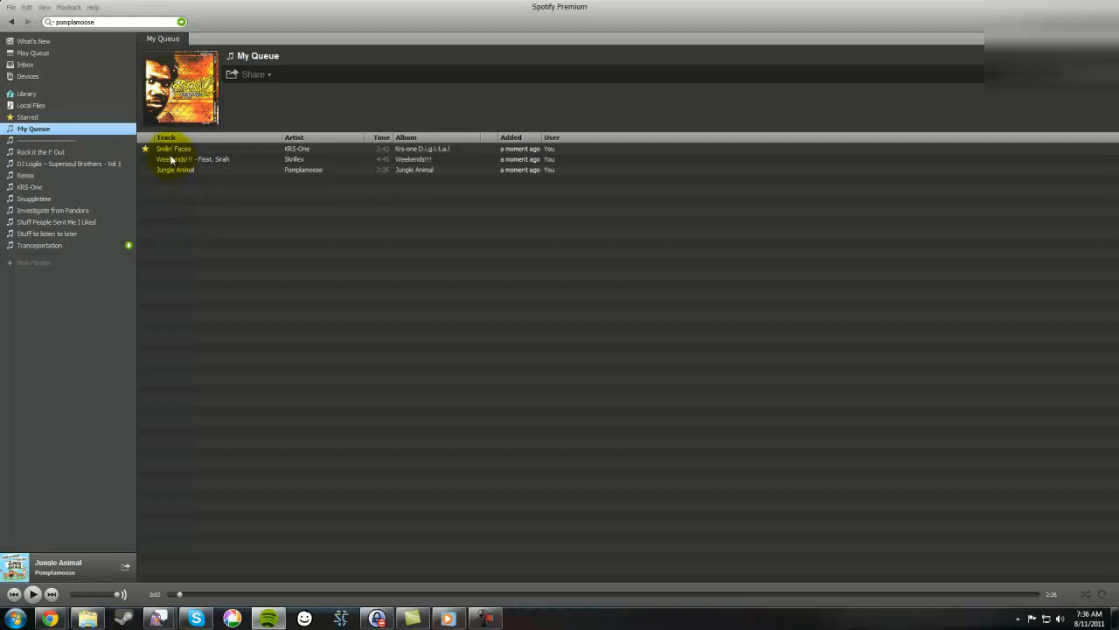
pyautogui.moveTo(173, 148)
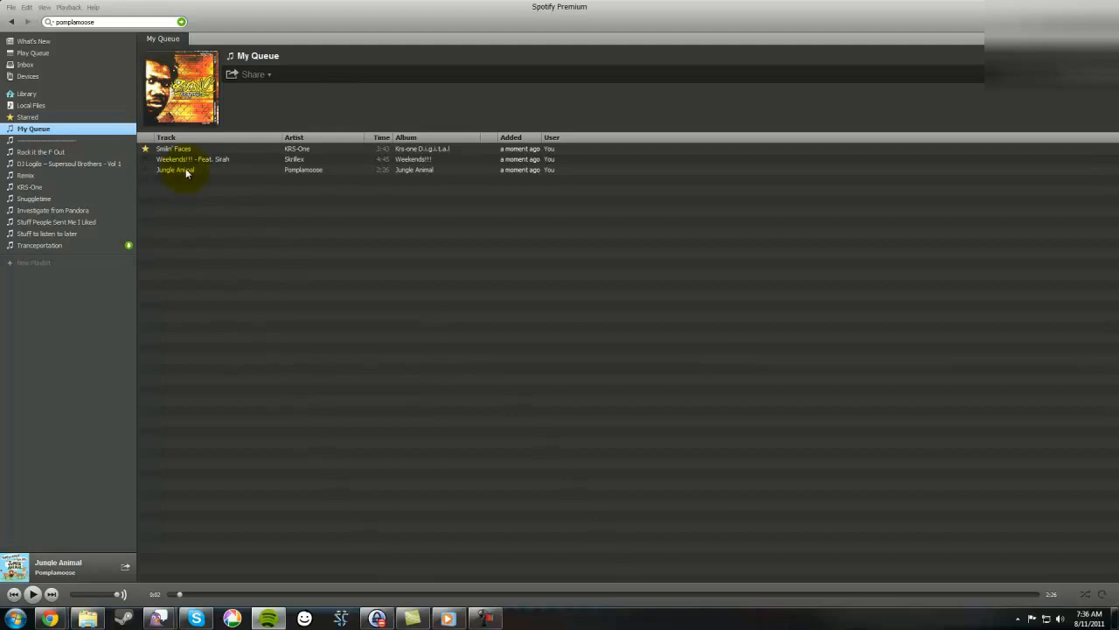
pyautogui.moveTo(168, 210)
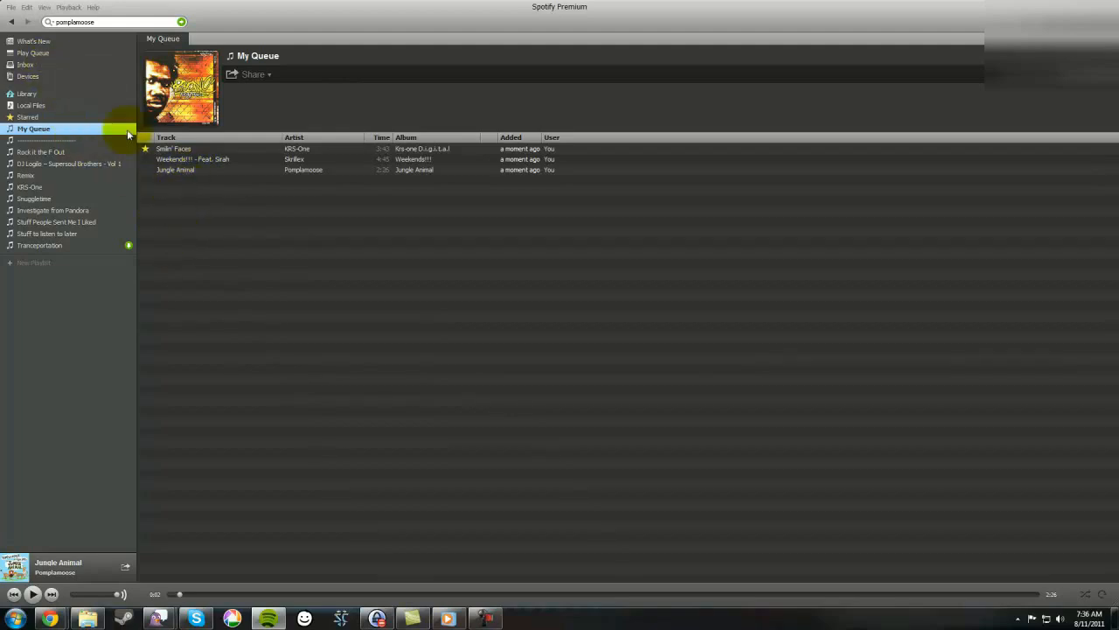
pyautogui.moveTo(166, 192)
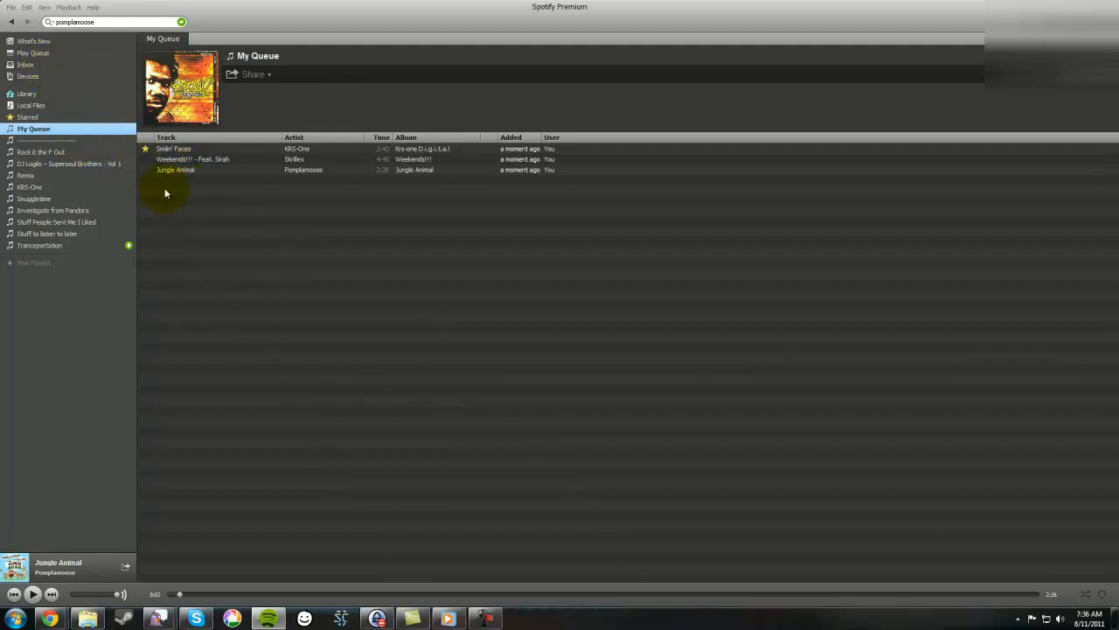
# Move Jungle Animal ahead of Weekends!!! in the three-track My Queue playlist
pyautogui.rightClick(175, 168)
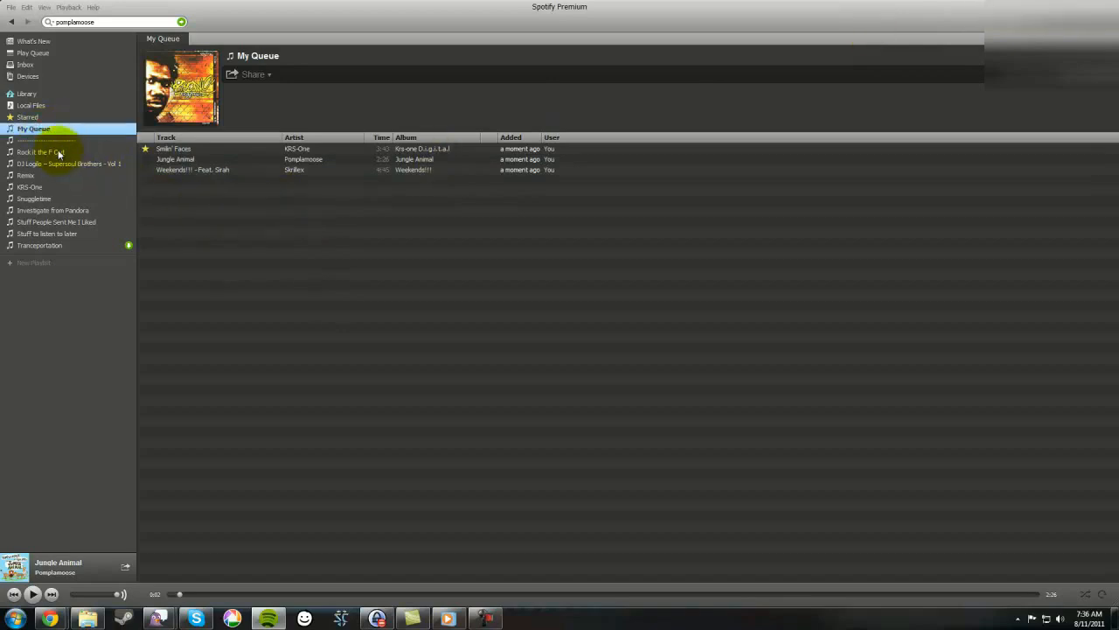
pyautogui.moveTo(206, 190)
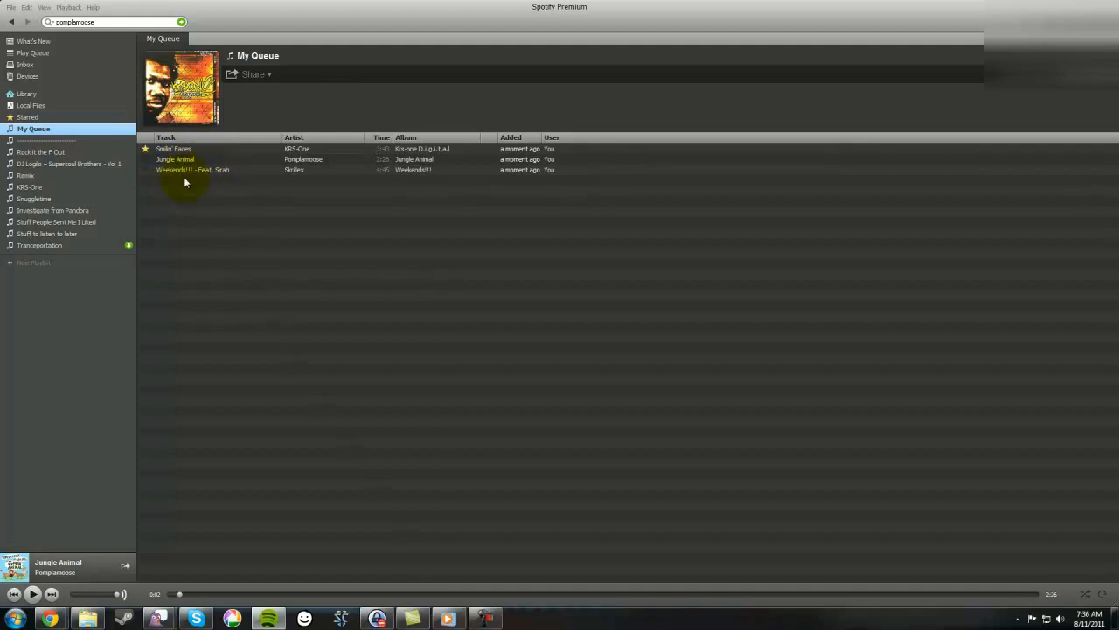
pyautogui.moveTo(98, 201)
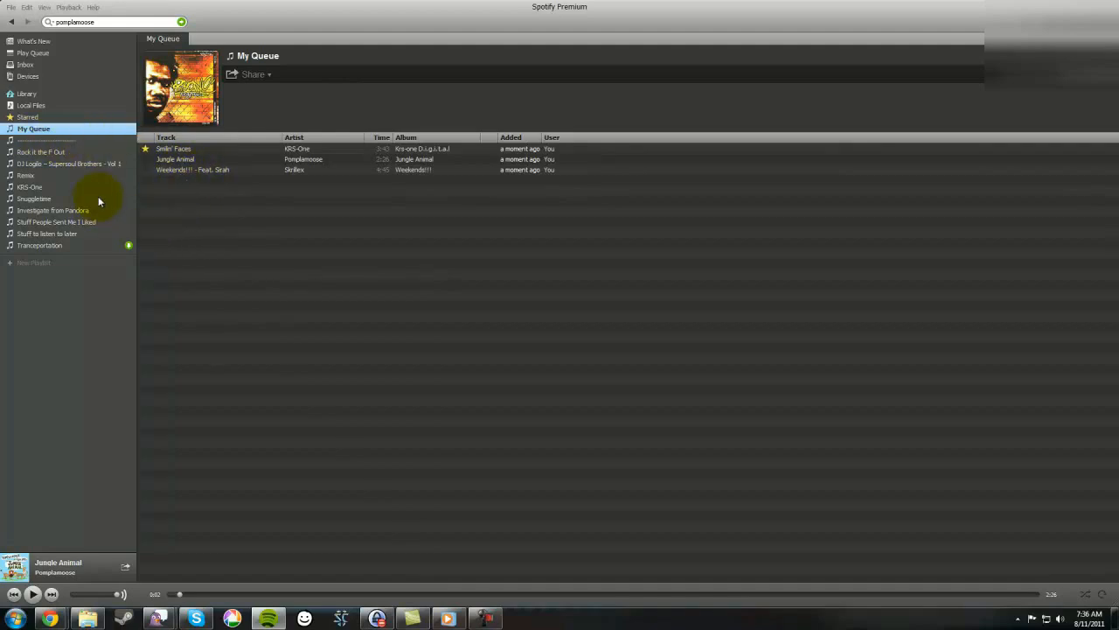
pyautogui.moveTo(21, 206)
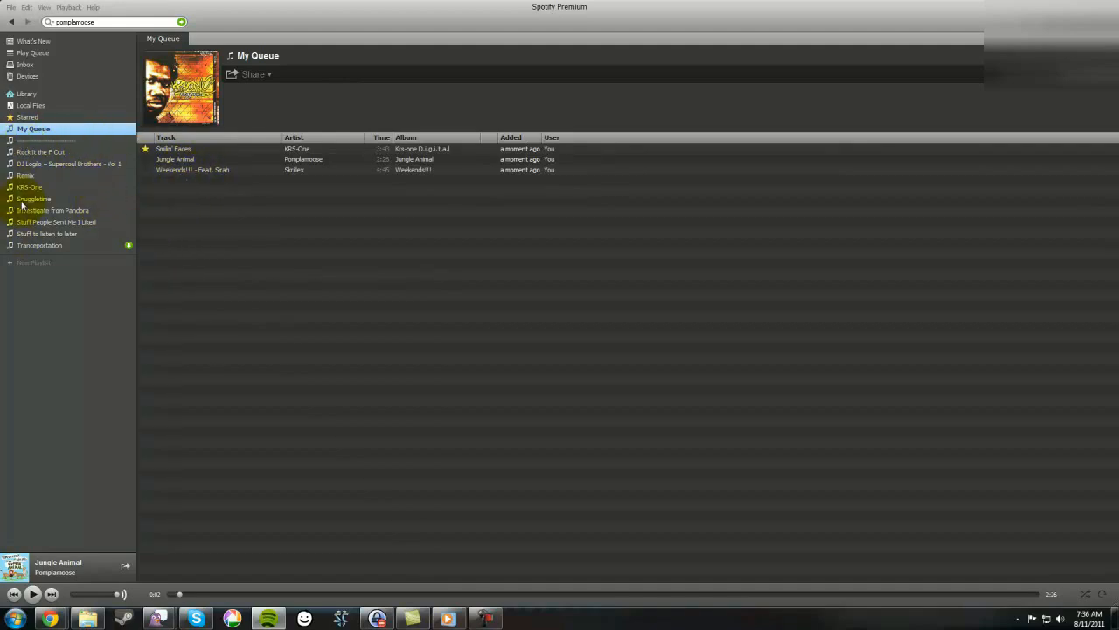
pyautogui.moveTo(42, 156)
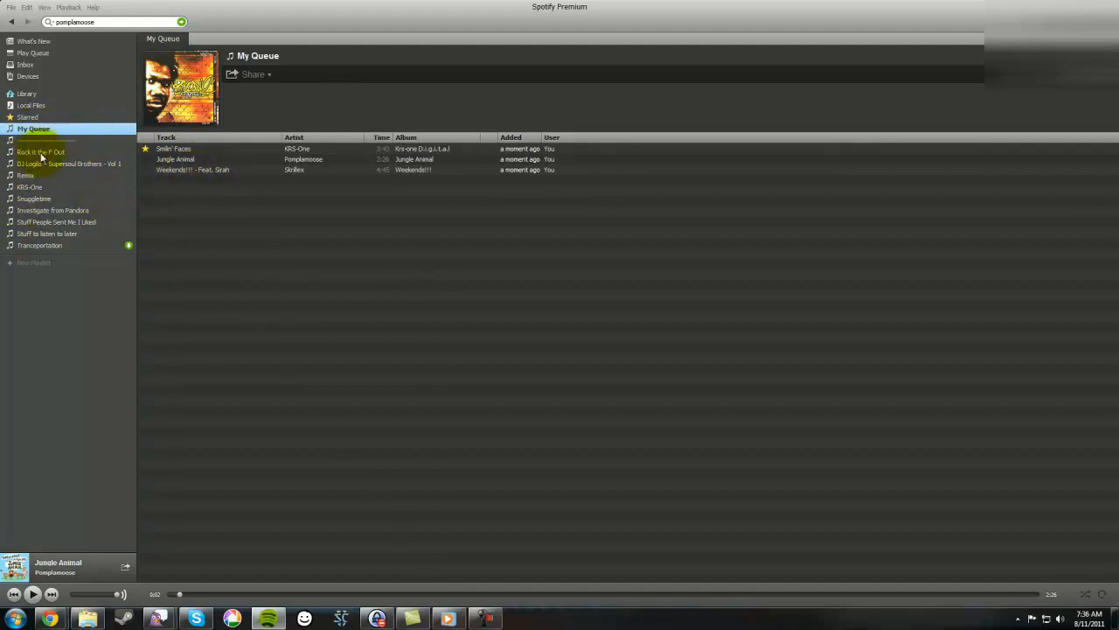
pyautogui.moveTo(27, 175)
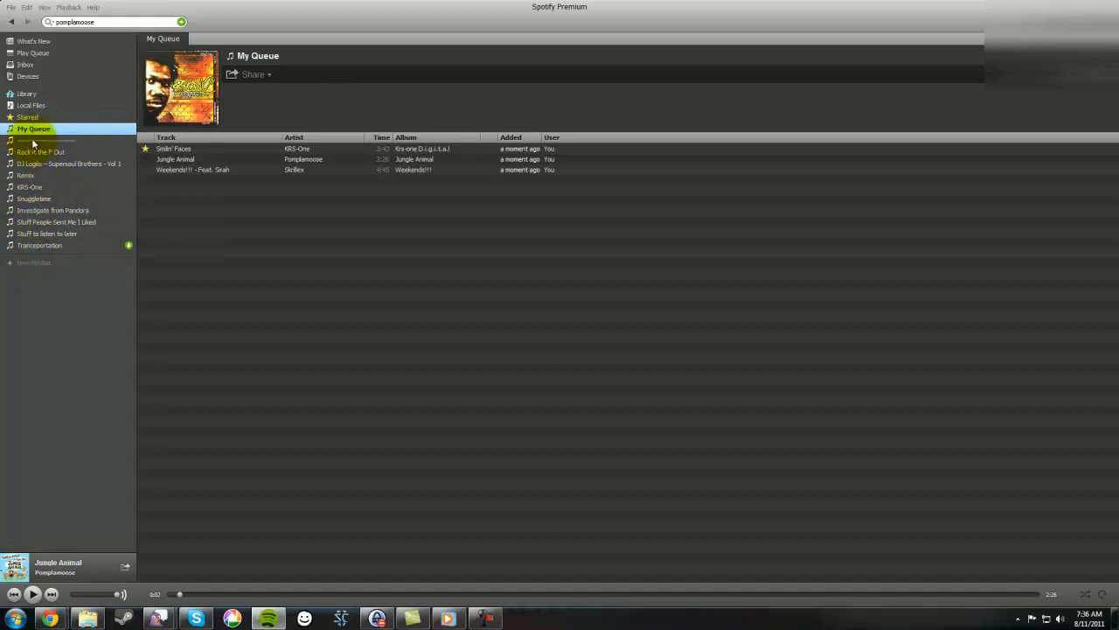
# Create a new playlist named with dashes and position it under My Queue as a divider
pyautogui.click(52, 140)
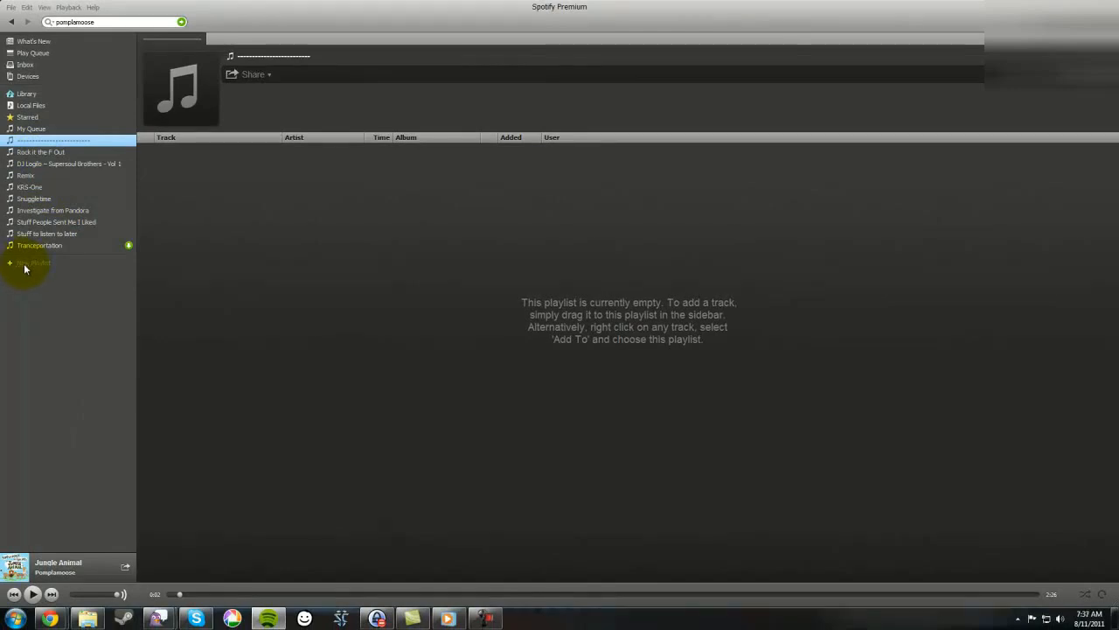
pyautogui.click(35, 262)
pyautogui.write('++++++++++++++++')
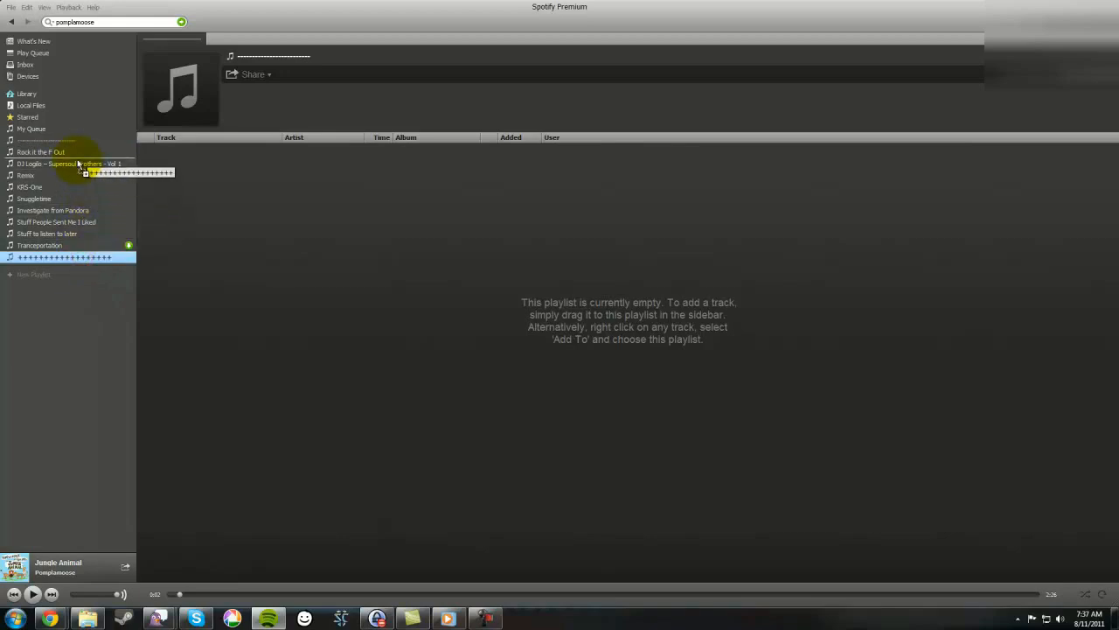
pyautogui.rightClick(49, 152)
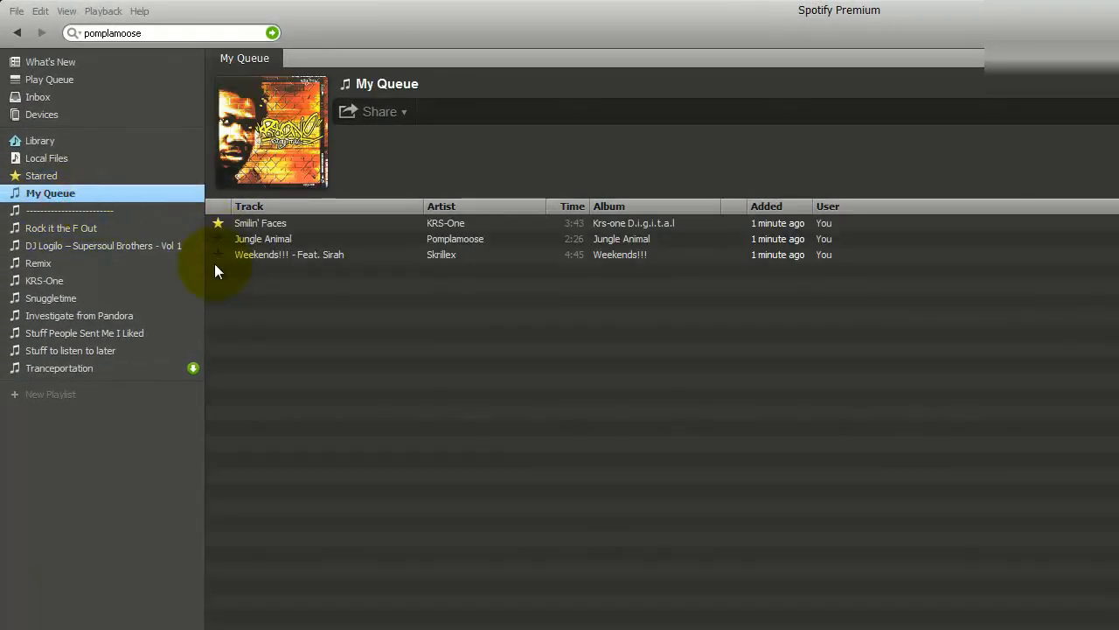
pyautogui.moveTo(276, 353)
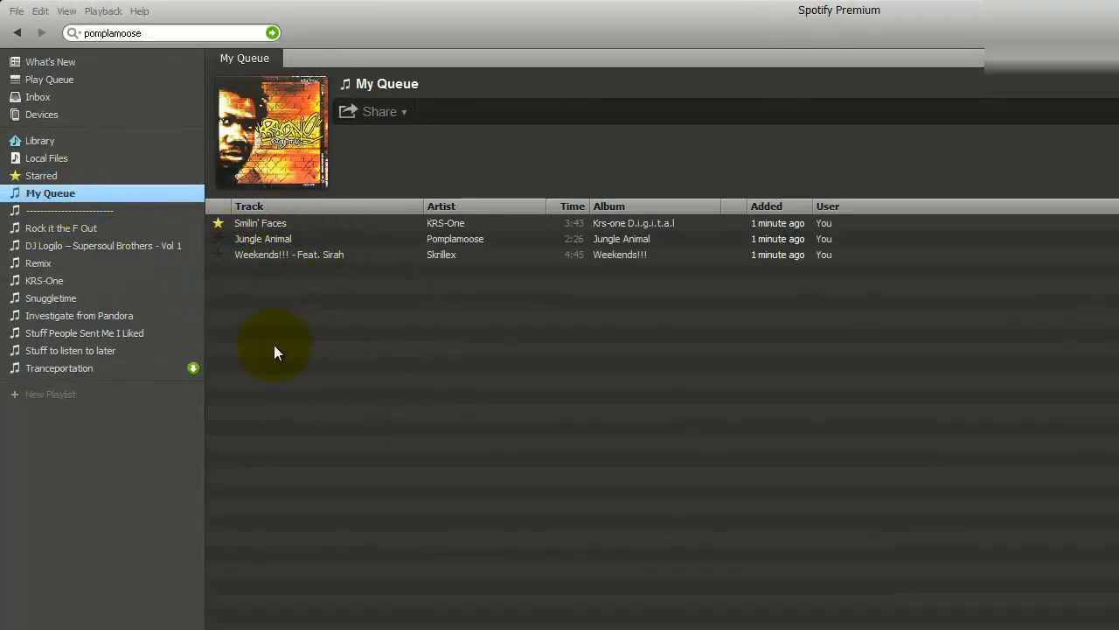
pyautogui.moveTo(510, 395)
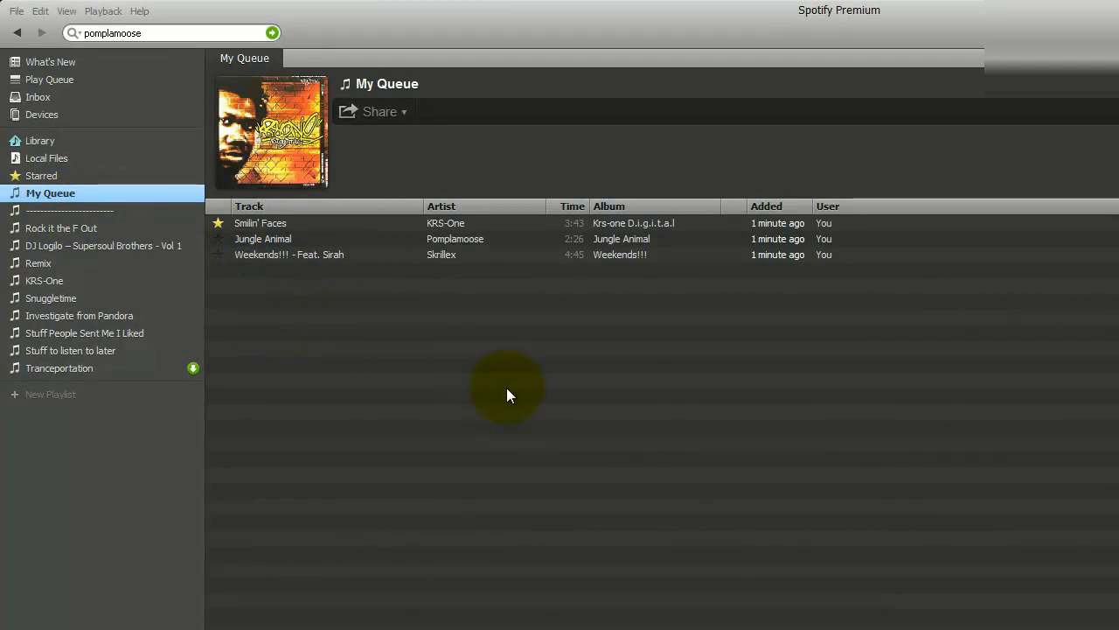
pyautogui.moveTo(406, 317)
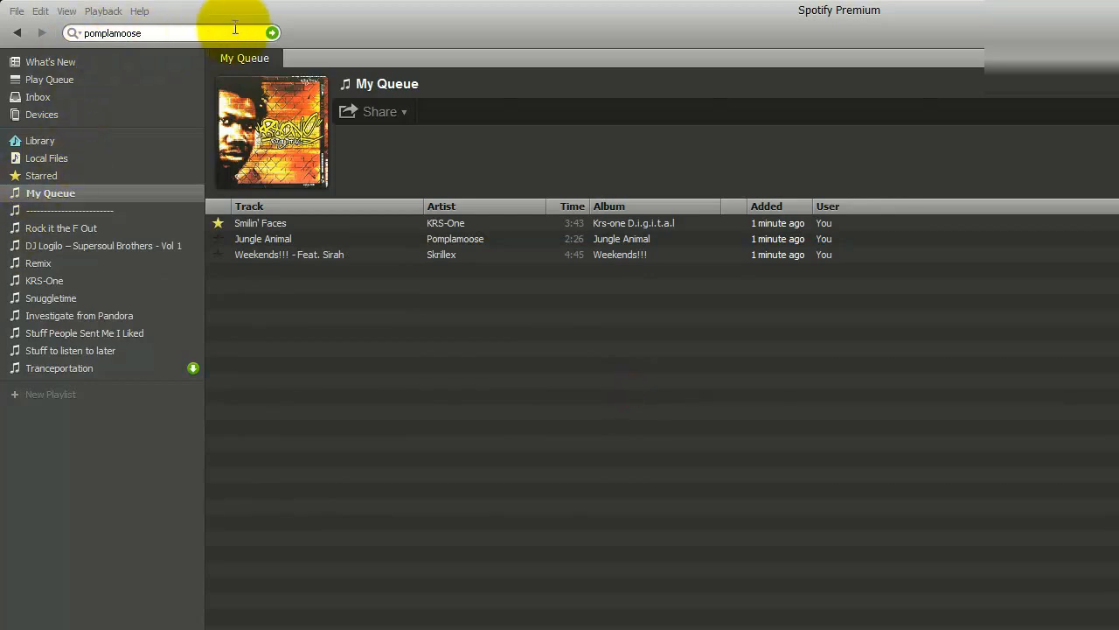
# Show the play queue: Jungle Animal playing, Smilin' Faces and Weekends!!! next
pyautogui.click(49, 80)
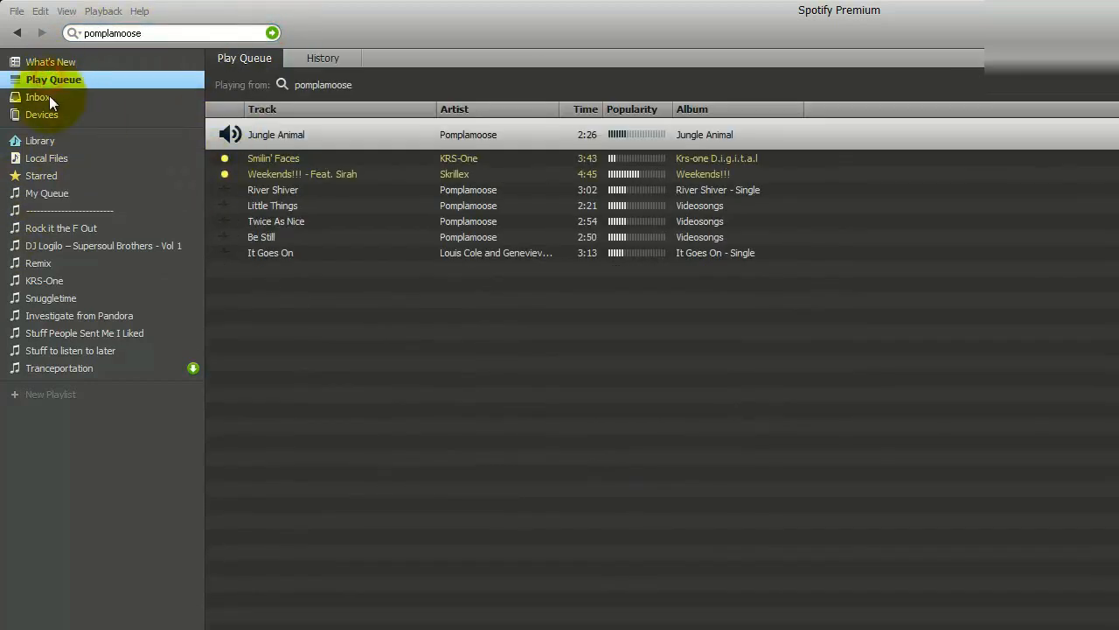
pyautogui.moveTo(97, 96)
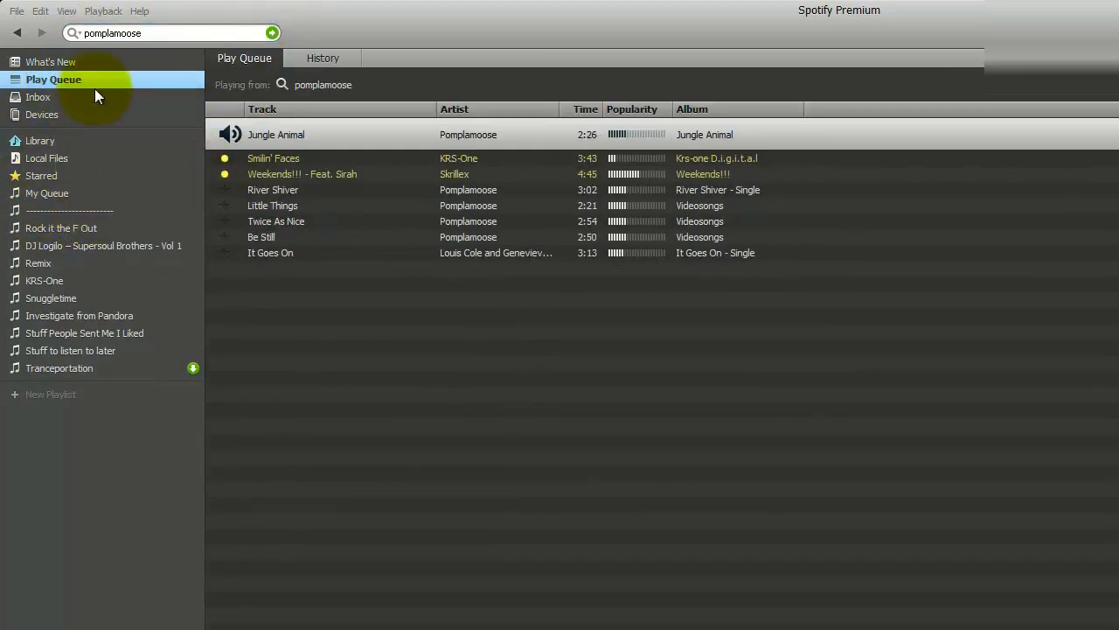